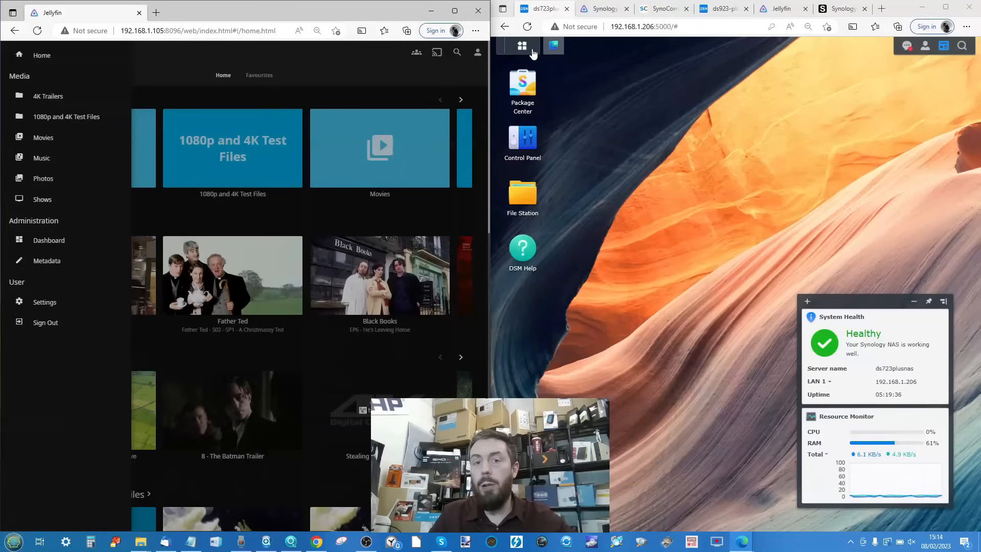
{"action": "mouse_move", "coordinate": [522, 46]}
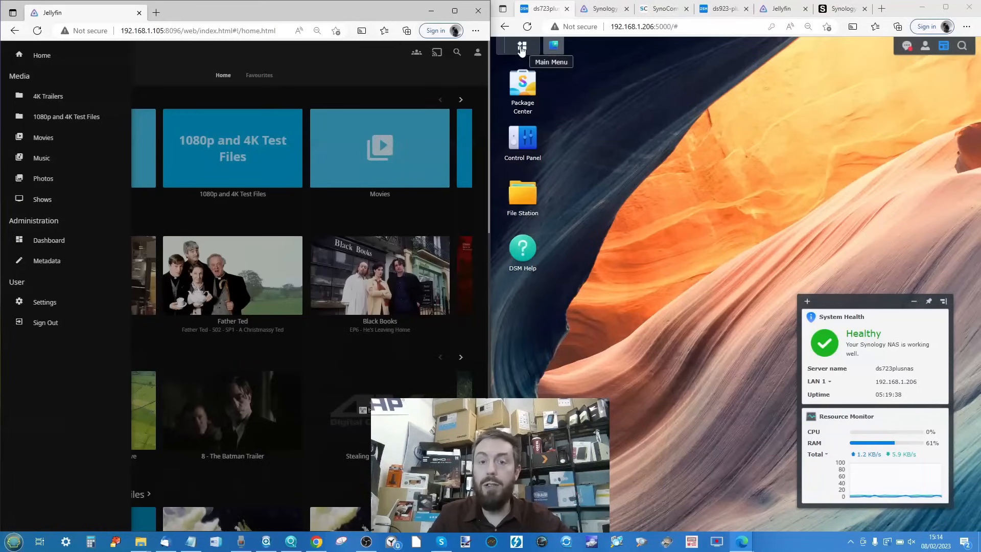
Open Docker from the Main Menu, dismiss its welcome tips, and search the registry for 'jelly'.
{"action": "left_click", "coordinate": [520, 46]}
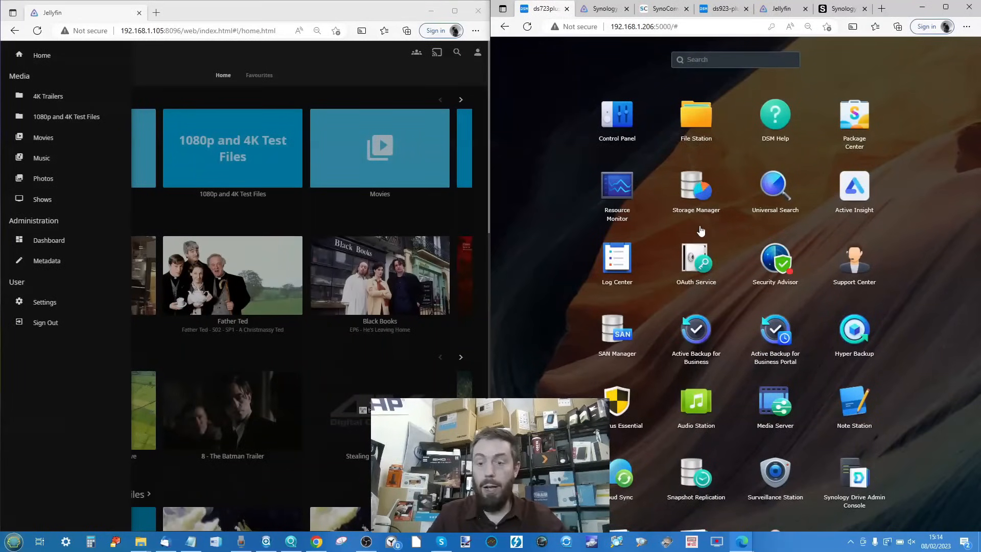
{"action": "scroll", "scroll_direction": "down", "scroll_amount": 3}
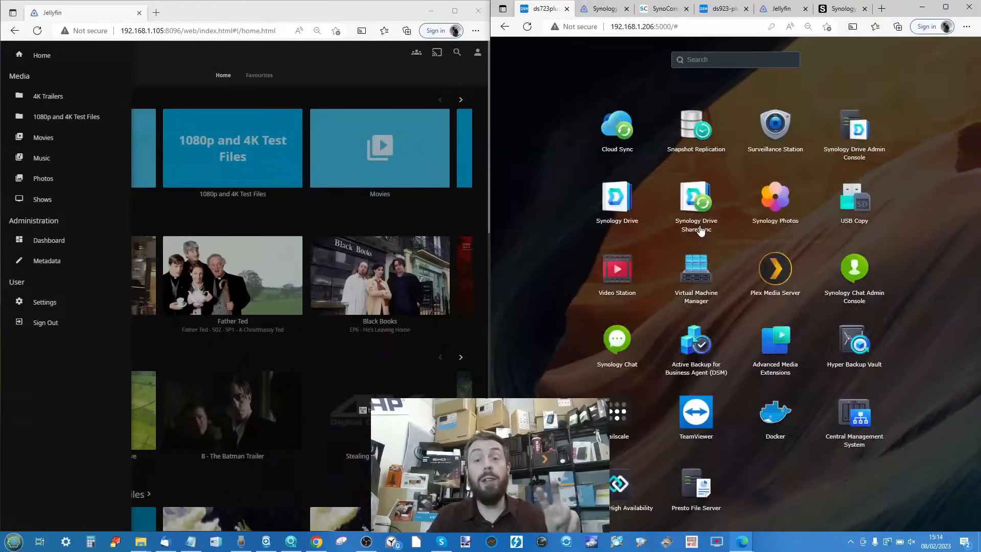
{"action": "mouse_move", "coordinate": [769, 420]}
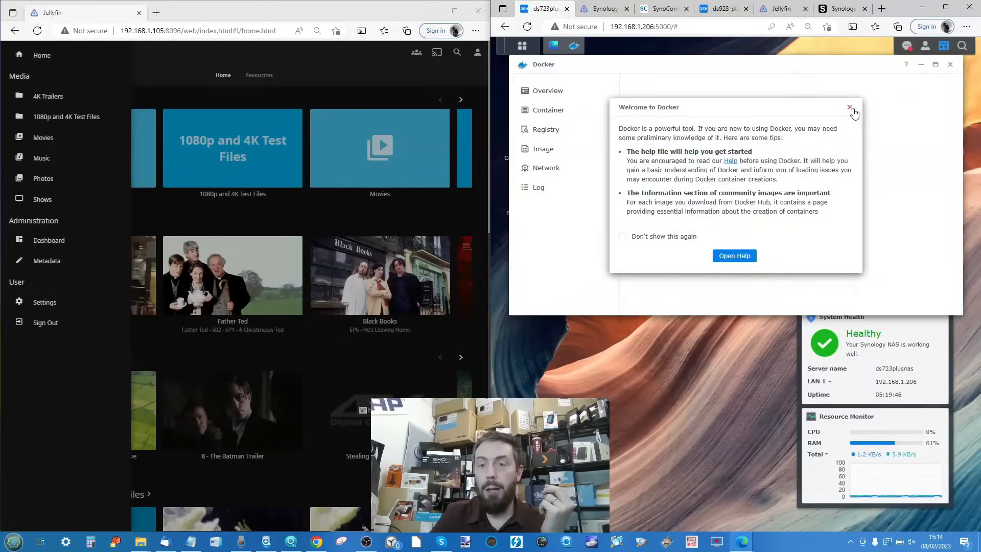
{"action": "left_click", "coordinate": [850, 107]}
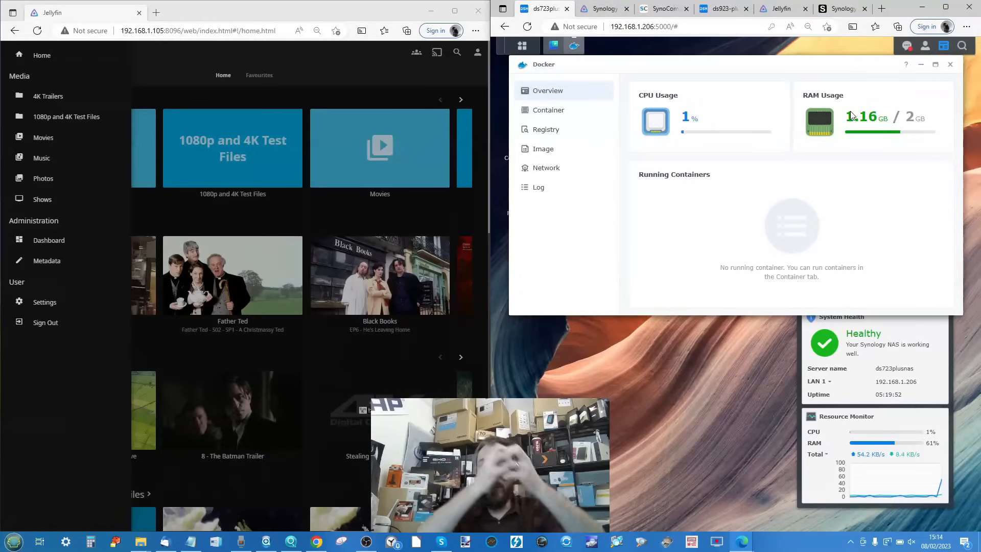
{"action": "left_click", "coordinate": [547, 130]}
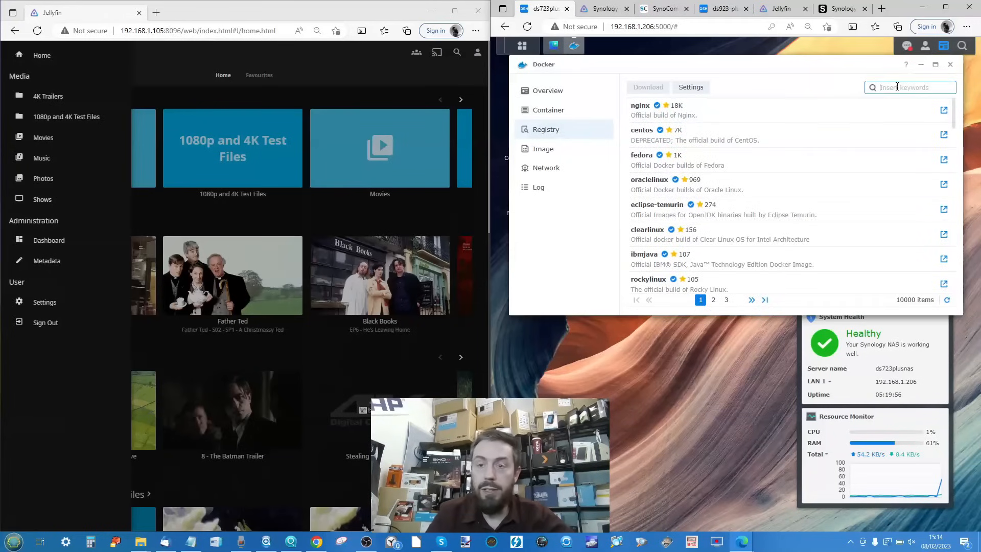
{"action": "type", "text": "jelly"}
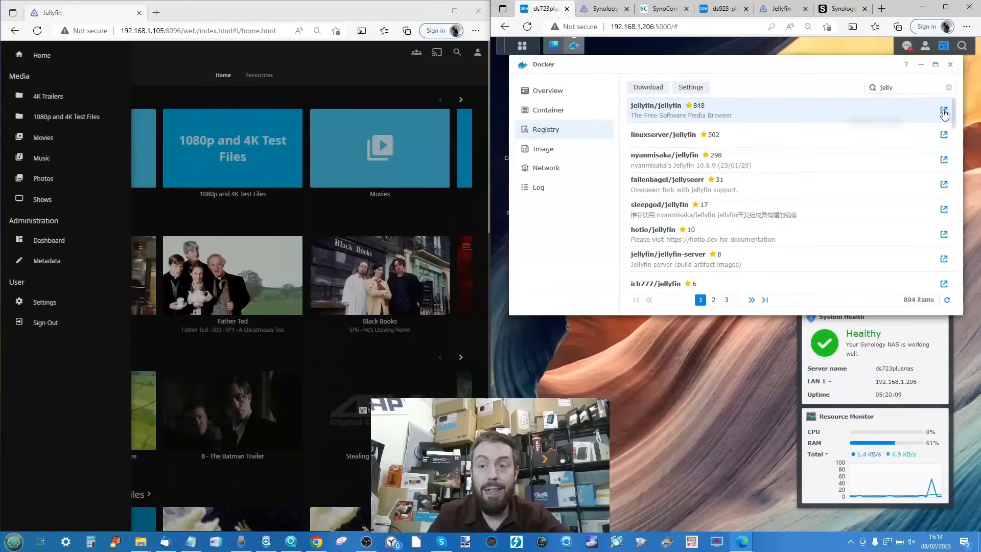
Open the jellyfin/jellyfin image page, then view the Jellyfin docs' Synology installation guide.
{"action": "left_click", "coordinate": [943, 111]}
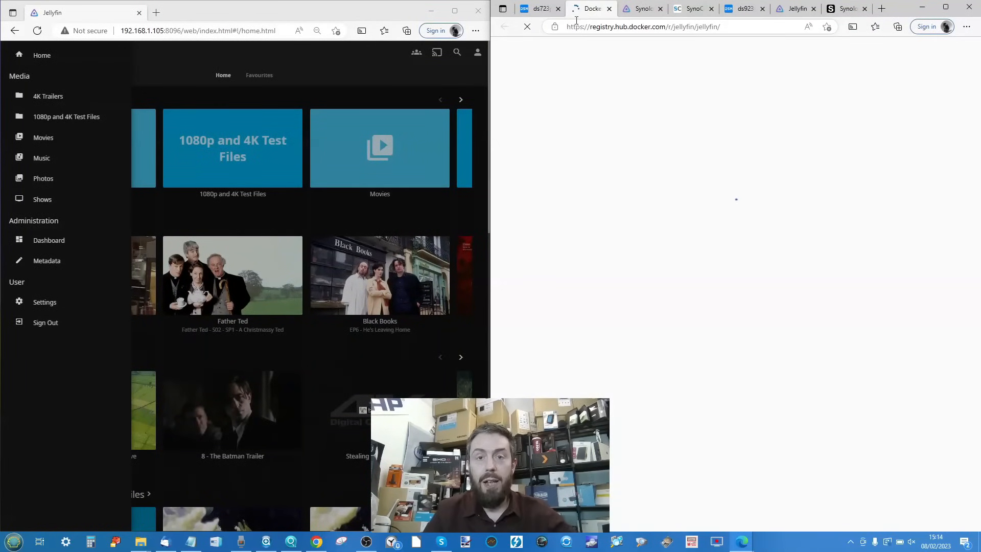
{"action": "left_click", "coordinate": [539, 8]}
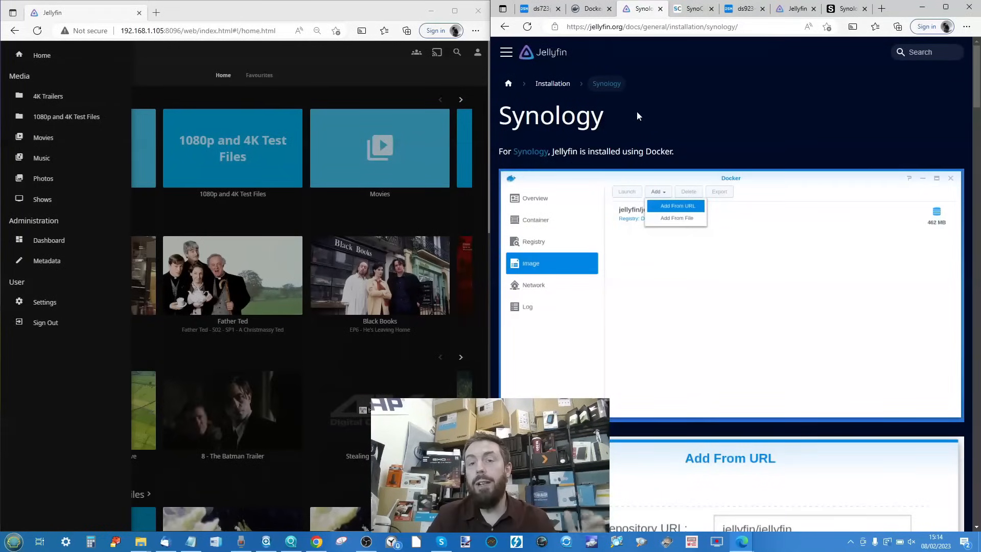
{"action": "scroll", "scroll_direction": "down", "scroll_amount": 3}
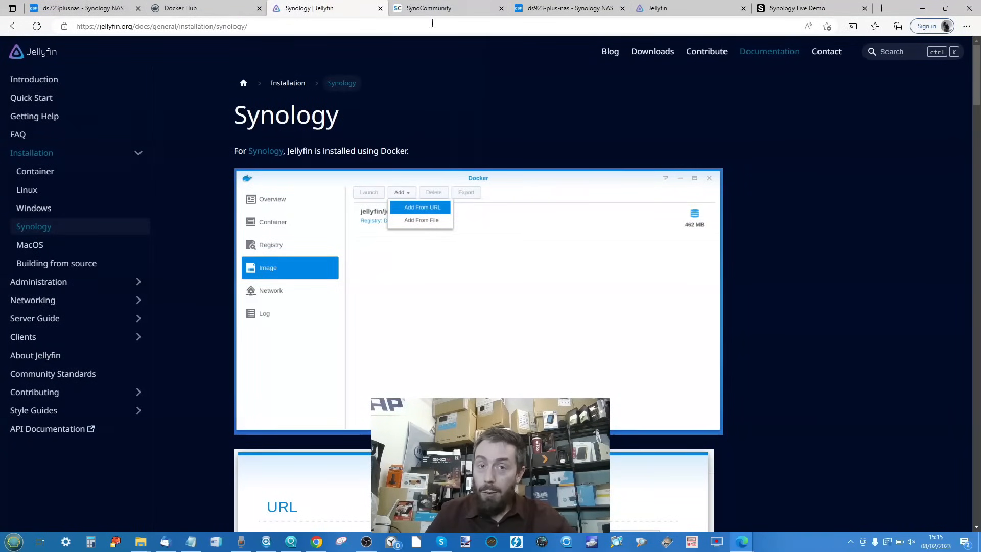
{"action": "left_click", "coordinate": [448, 8]}
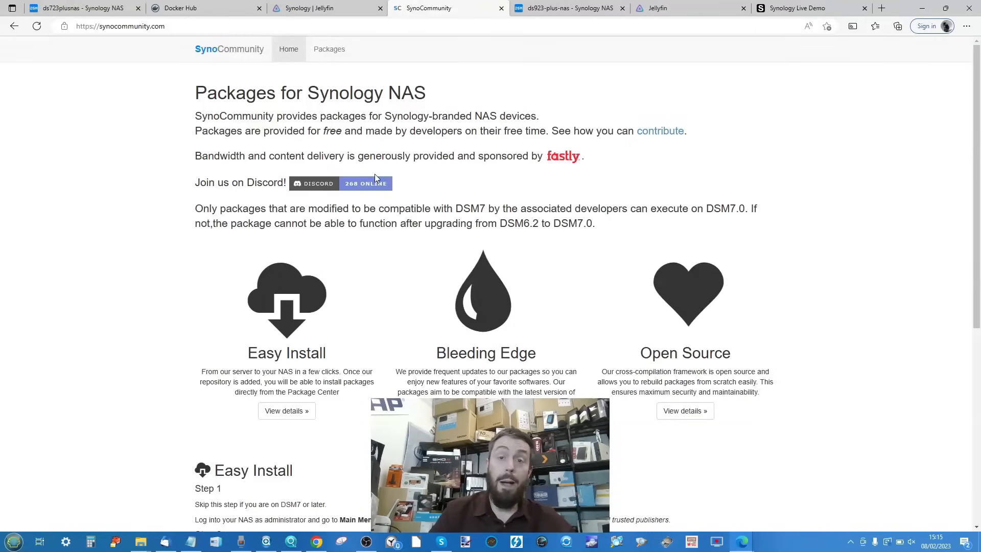
{"action": "mouse_move", "coordinate": [366, 75]}
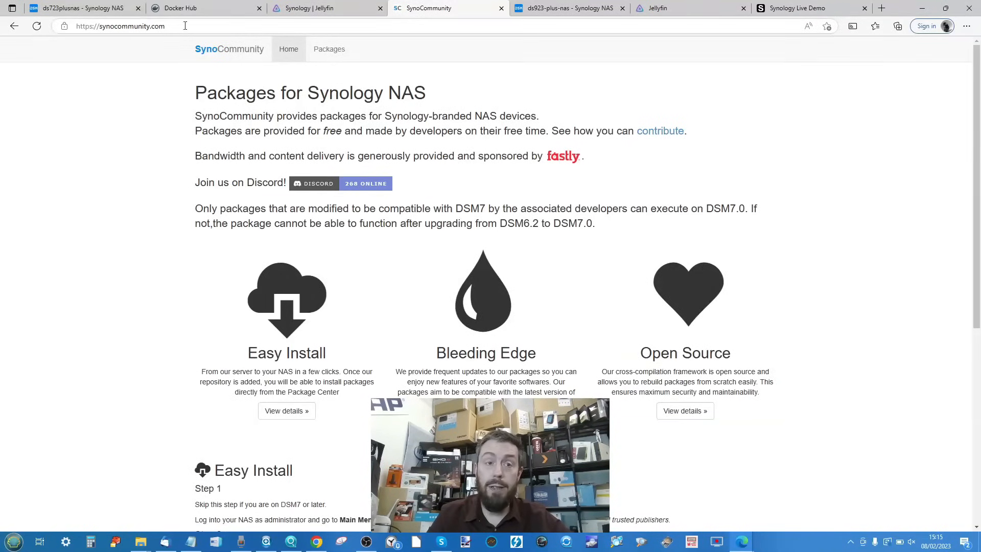
{"action": "scroll", "scroll_direction": "down", "scroll_amount": 3}
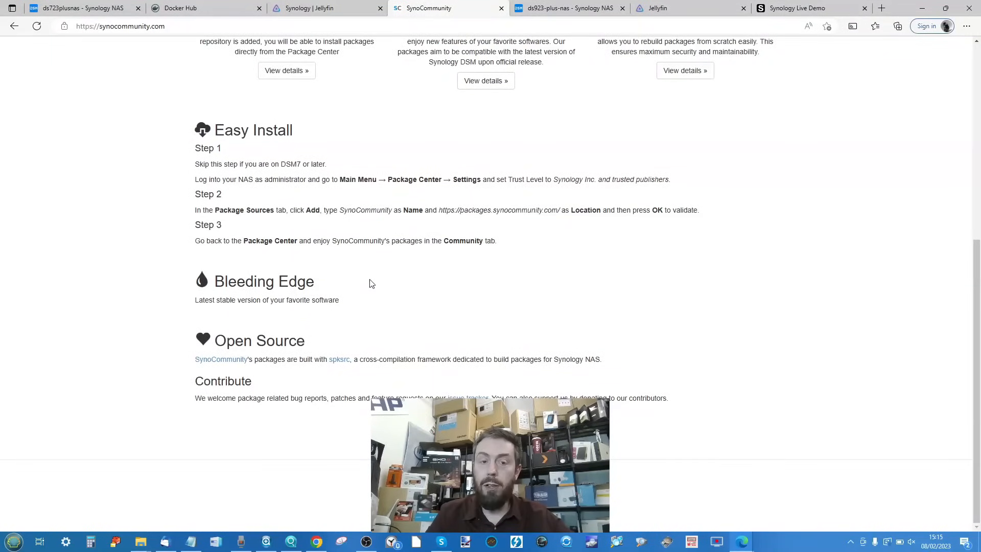
{"action": "scroll", "scroll_direction": "up", "scroll_amount": 3}
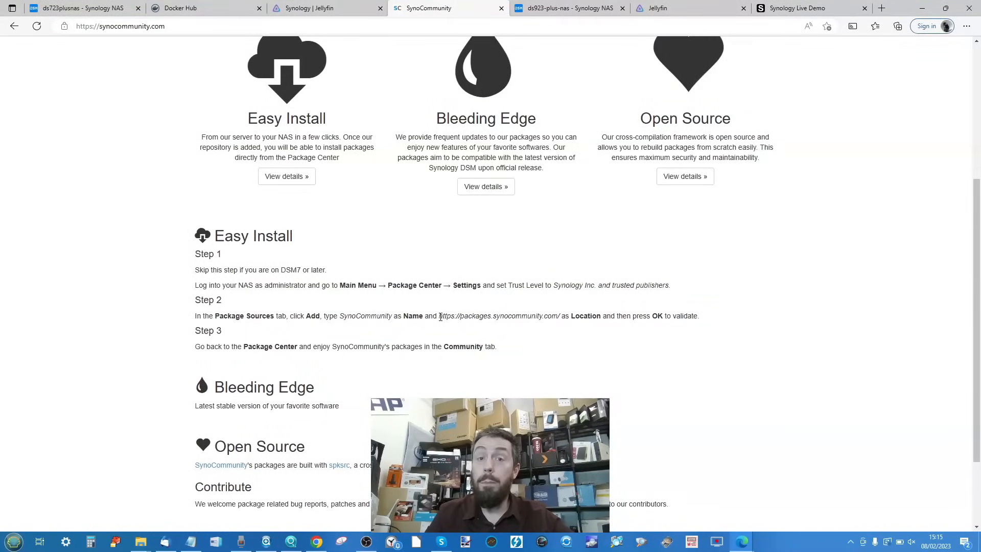
{"action": "left_click_drag", "start_coordinate": [440, 315], "coordinate": [558, 316]}
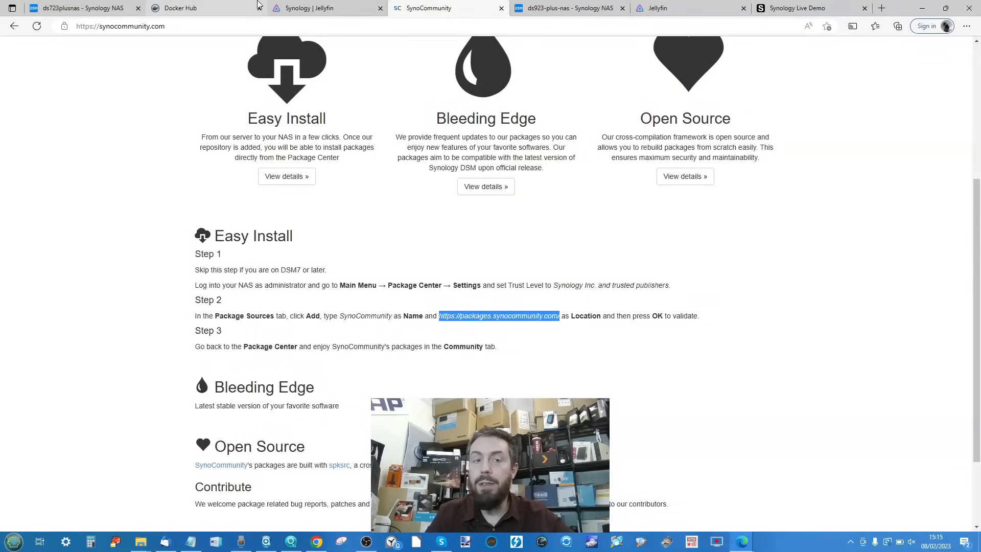
{"action": "mouse_move", "coordinate": [438, 304]}
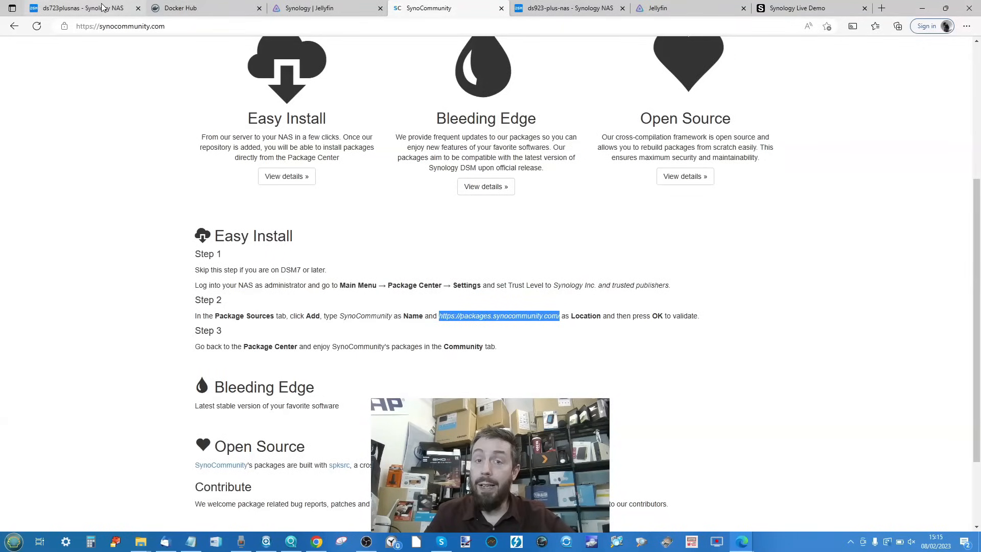
{"action": "left_click", "coordinate": [77, 8]}
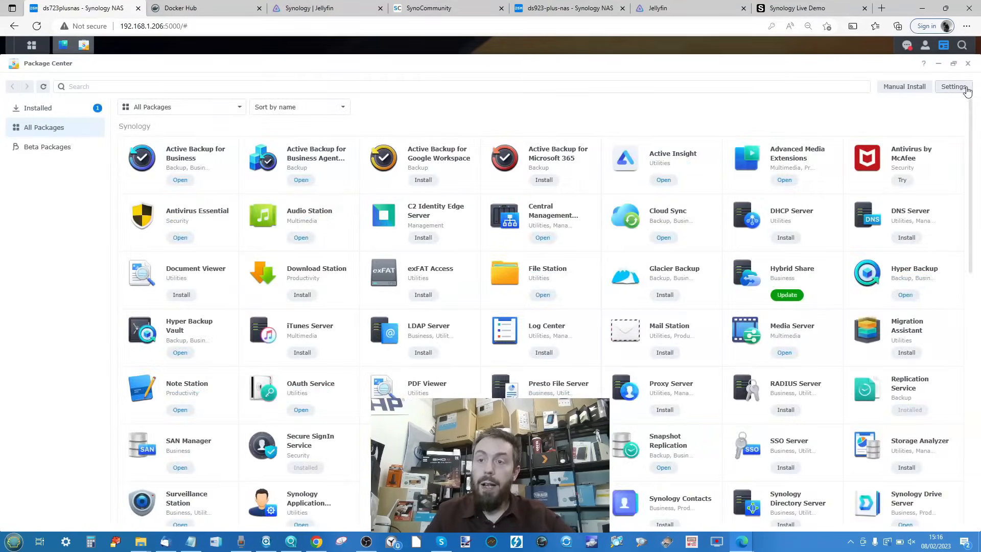
{"action": "left_click", "coordinate": [953, 86]}
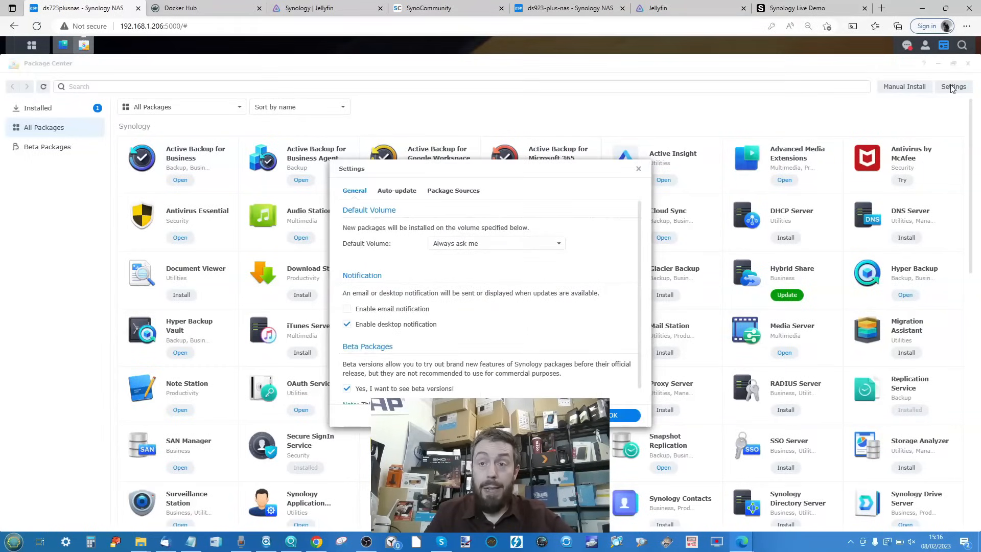
{"action": "left_click", "coordinate": [453, 191]}
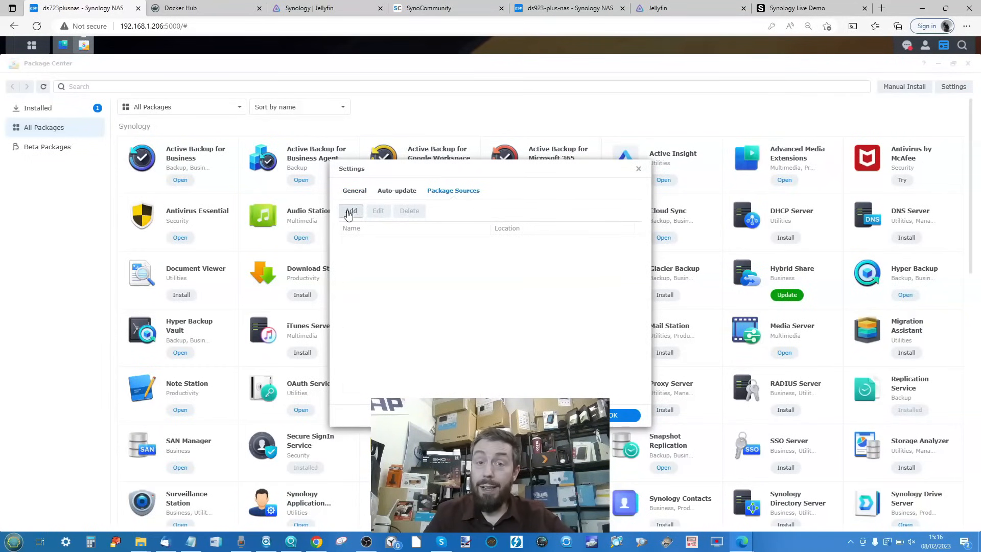
{"action": "left_click", "coordinate": [350, 211]}
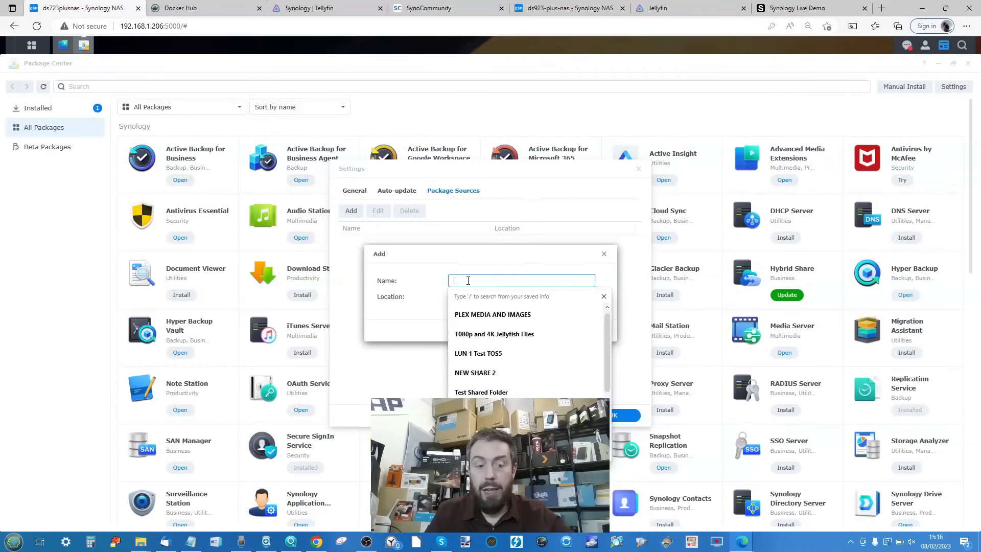
{"action": "type", "text": "SynoCommunity"}
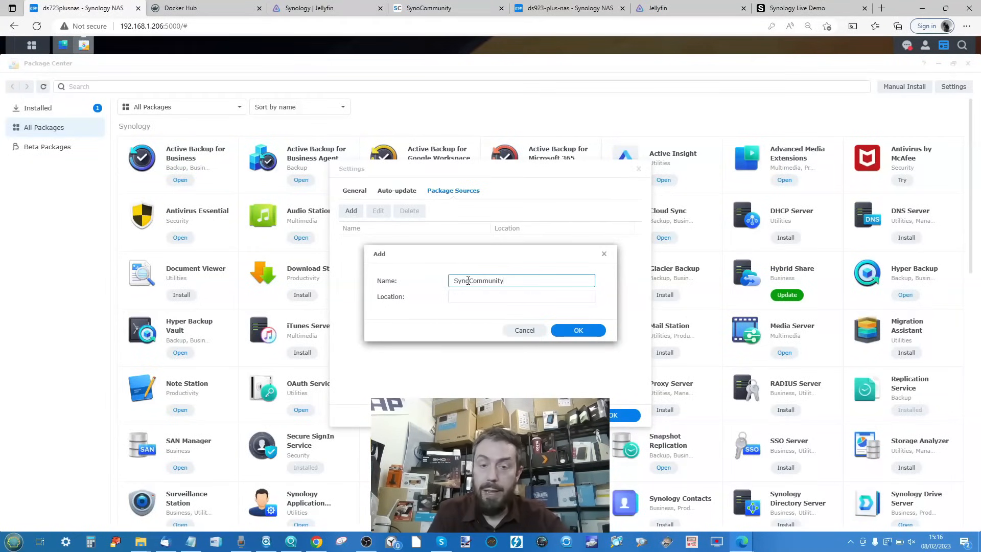
{"action": "left_click", "coordinate": [521, 296]}
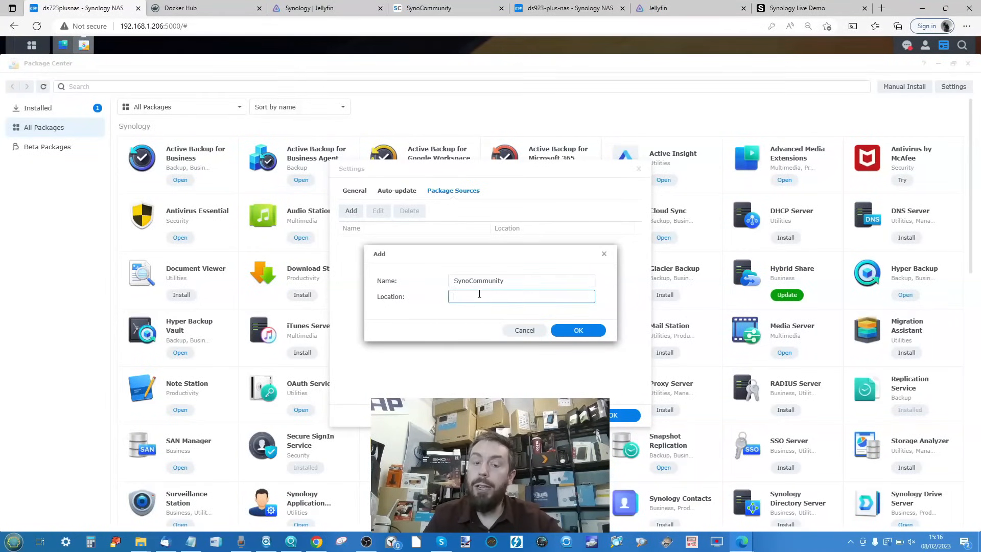
{"action": "type", "text": "https://packages.synocommunity.com/"}
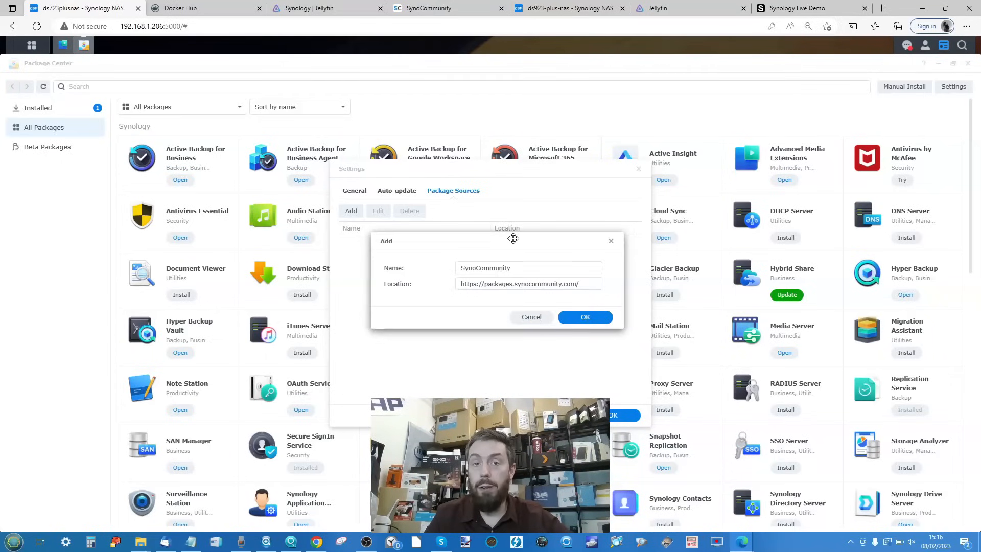
{"action": "left_click", "coordinate": [585, 316]}
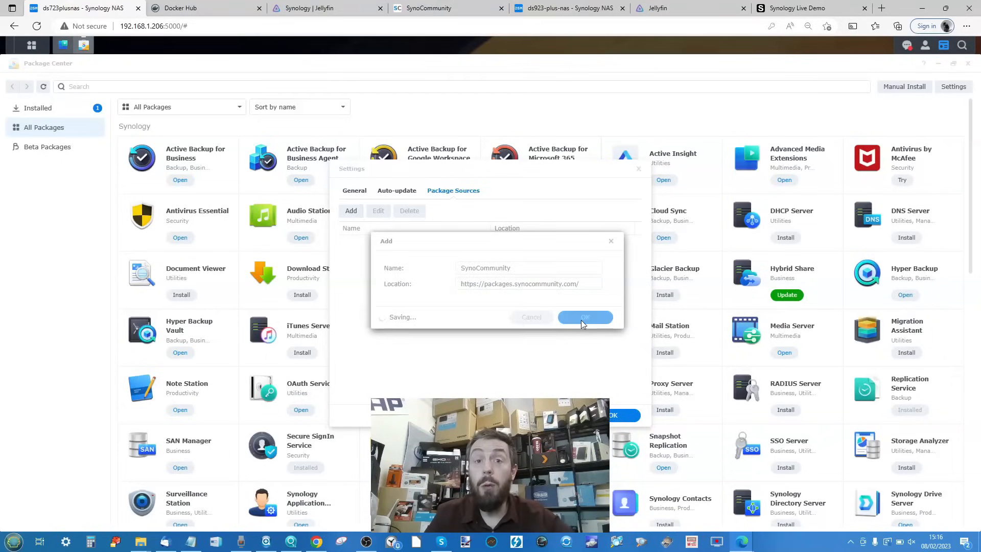
{"action": "left_click", "coordinate": [585, 317]}
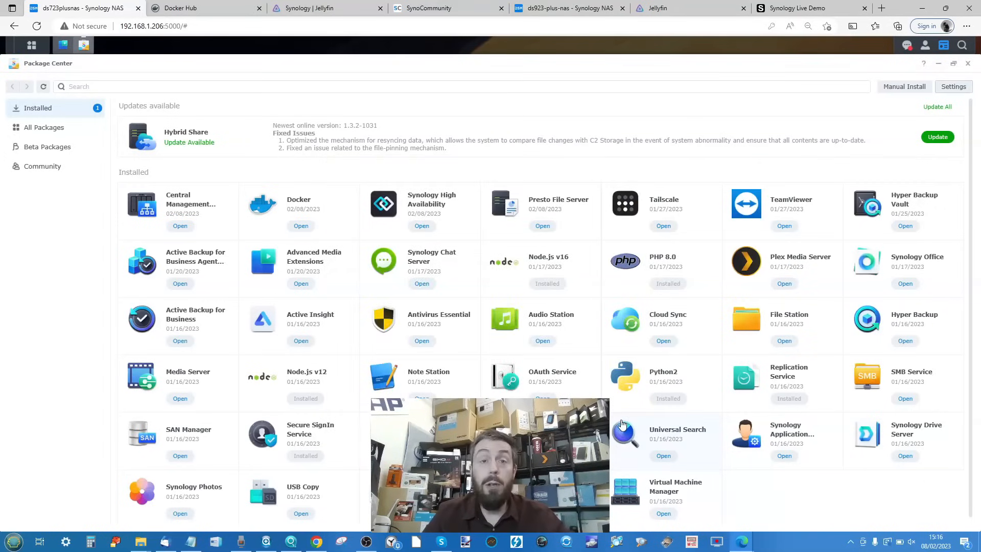
{"action": "mouse_move", "coordinate": [26, 177]}
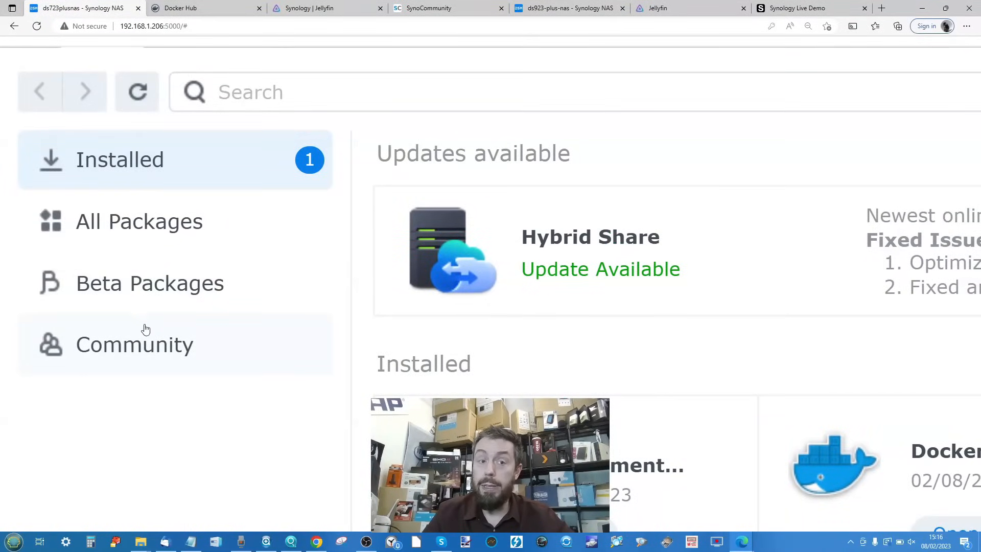
Find Jellyfin among Community packages, start its install, and accept installing ffmpeg too.
{"action": "left_click", "coordinate": [134, 345]}
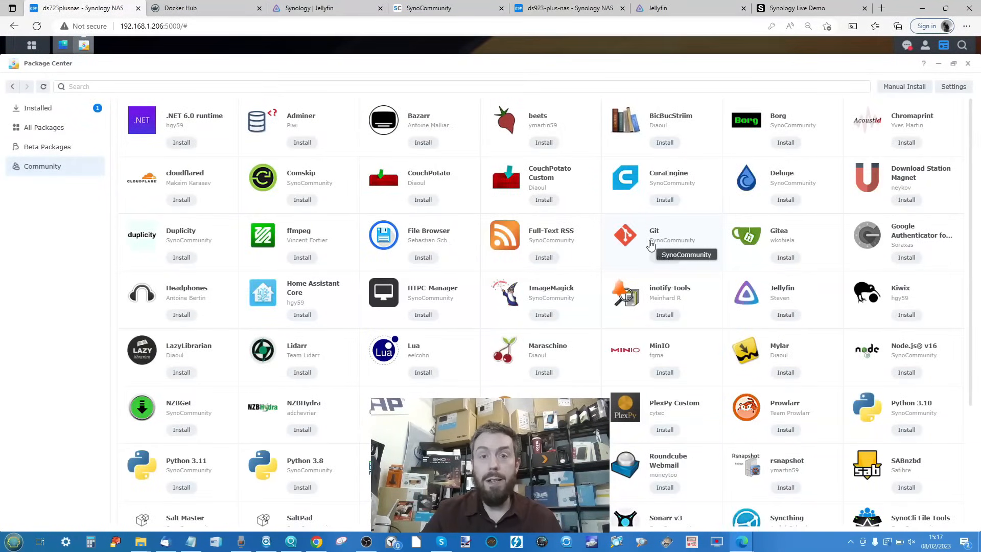
{"action": "scroll", "scroll_direction": "down", "scroll_amount": 3}
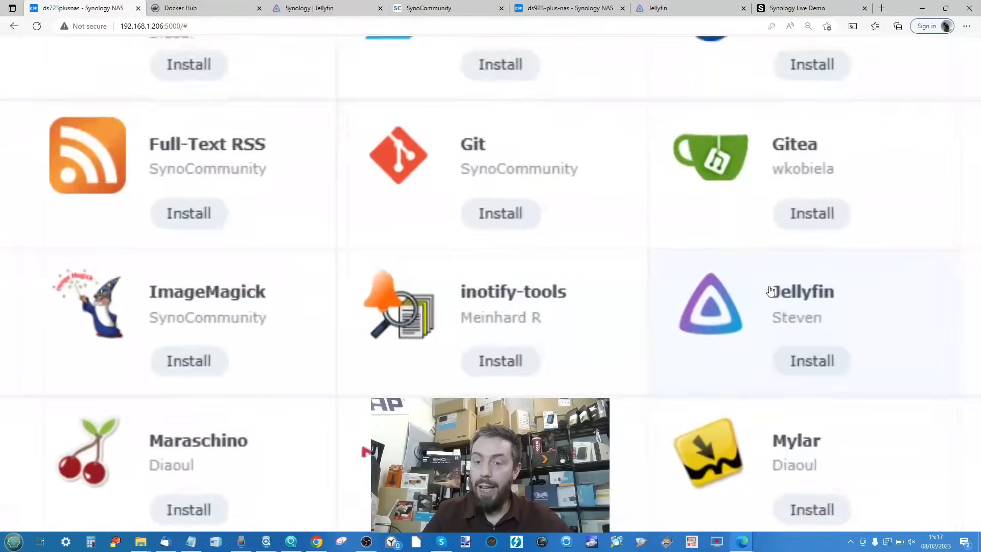
{"action": "scroll", "scroll_direction": "down", "scroll_amount": 3}
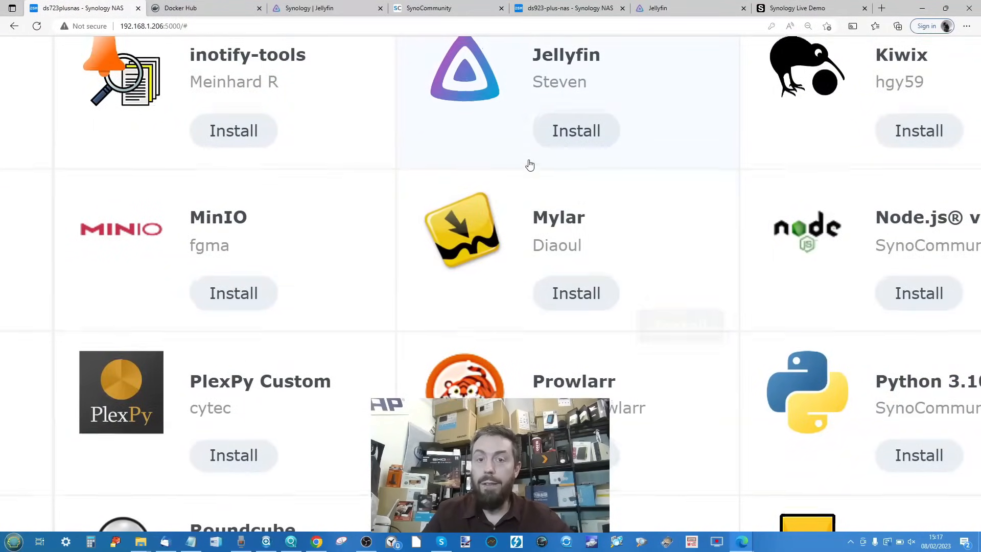
{"action": "scroll", "scroll_direction": "up", "scroll_amount": 3}
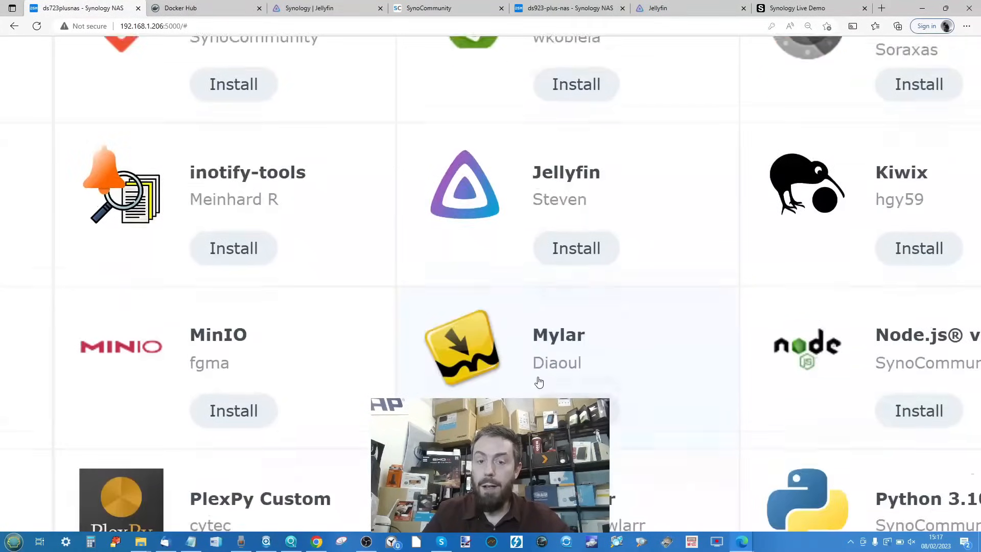
{"action": "scroll", "scroll_direction": "down", "scroll_amount": 3}
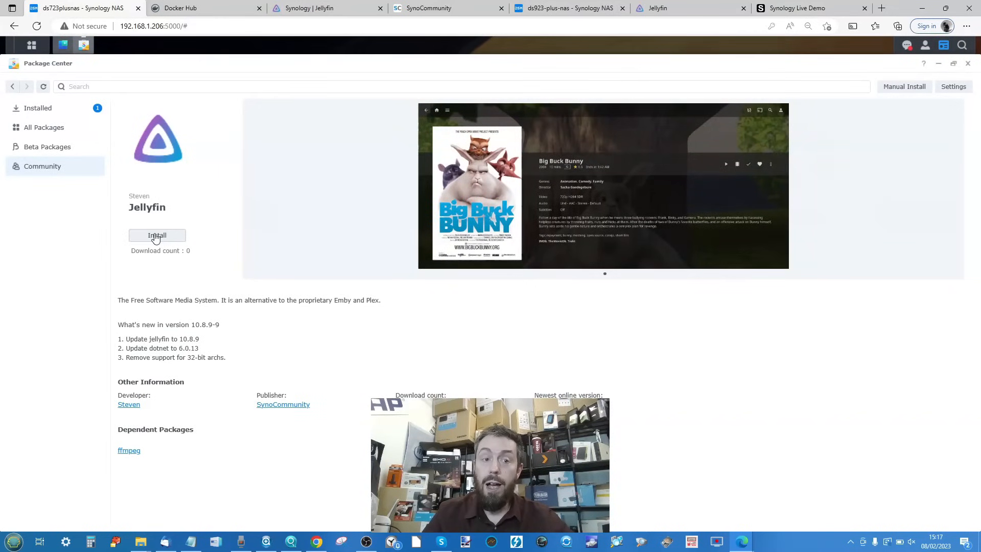
{"action": "left_click", "coordinate": [156, 235]}
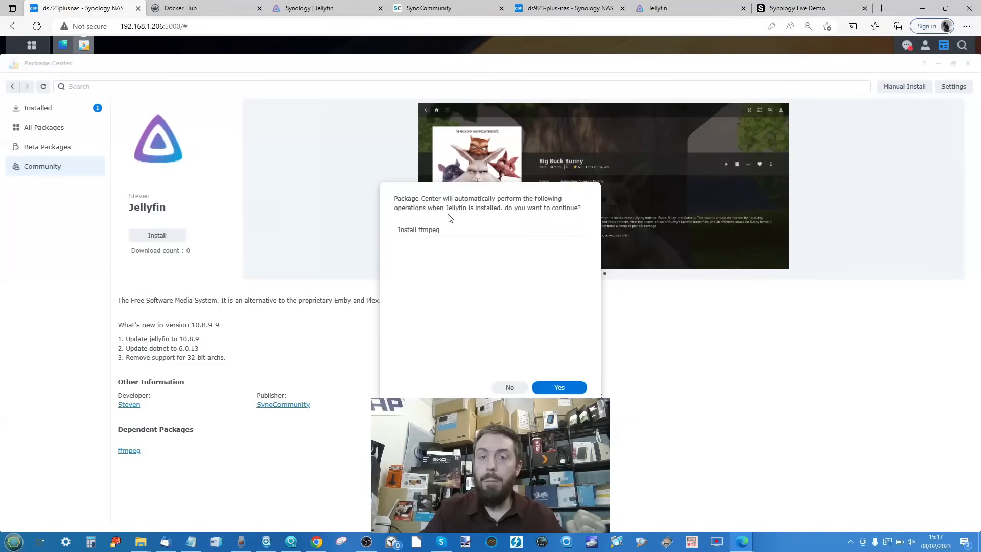
{"action": "mouse_move", "coordinate": [497, 206]}
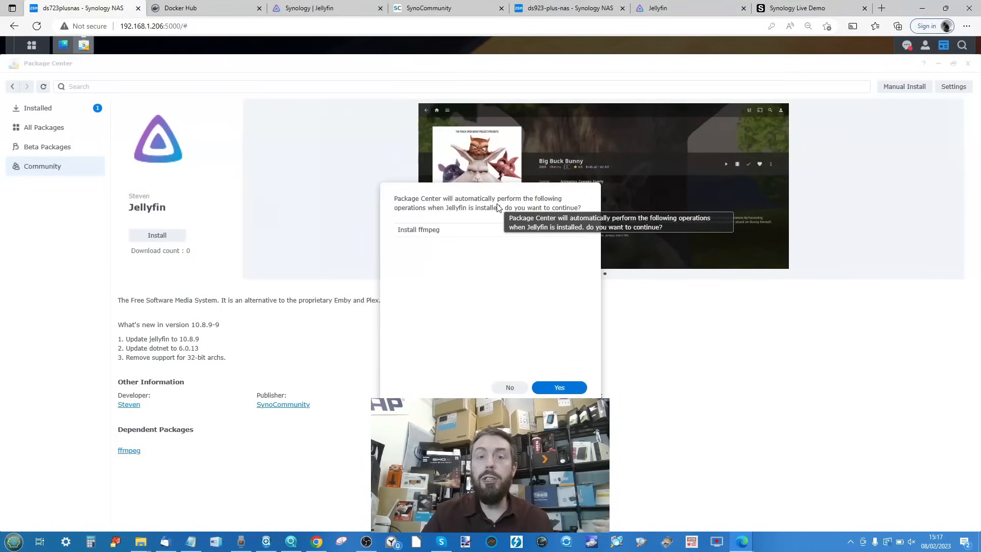
{"action": "left_click", "coordinate": [559, 388]}
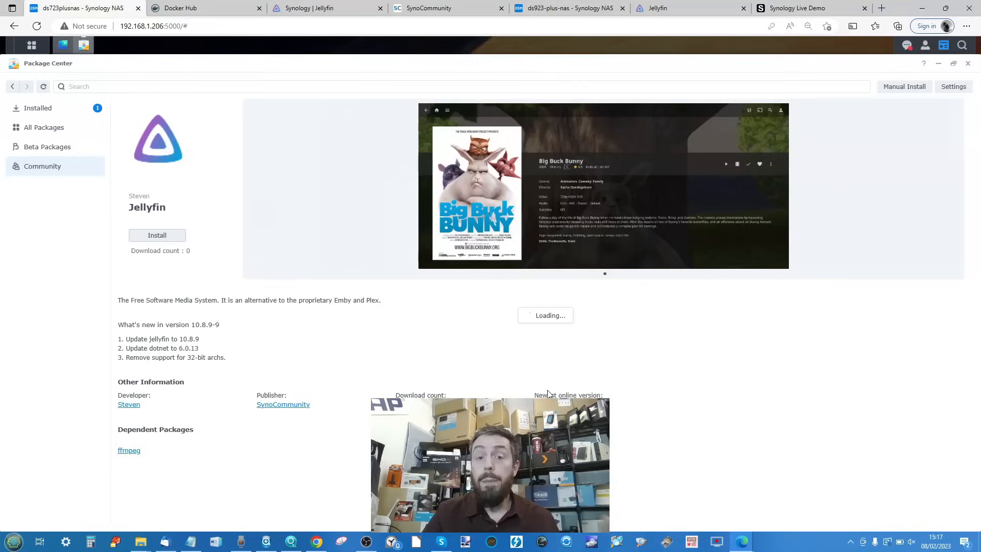
Accept the third-party warning and install ffmpeg on Volume 1 through to Done.
{"action": "left_click", "coordinate": [157, 235]}
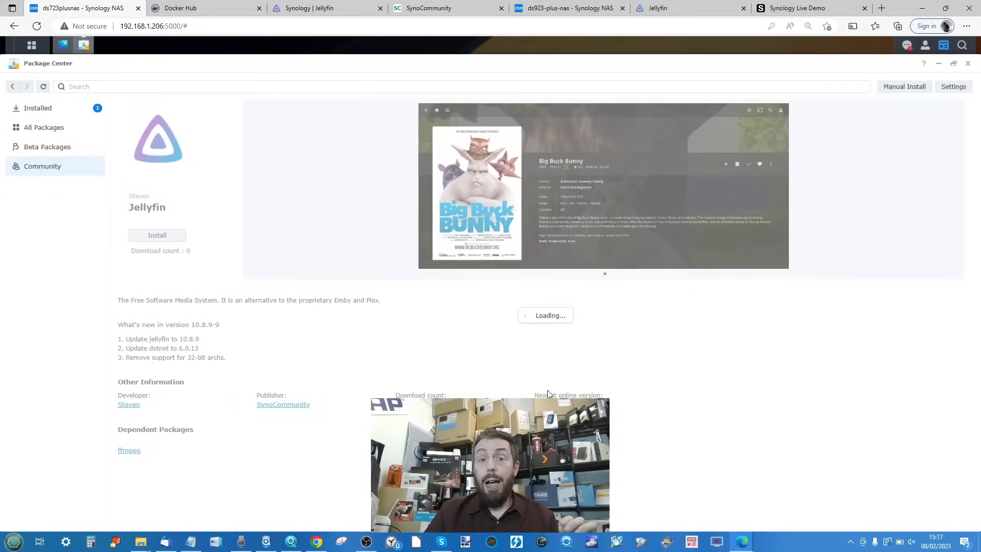
{"action": "left_click", "coordinate": [158, 235]}
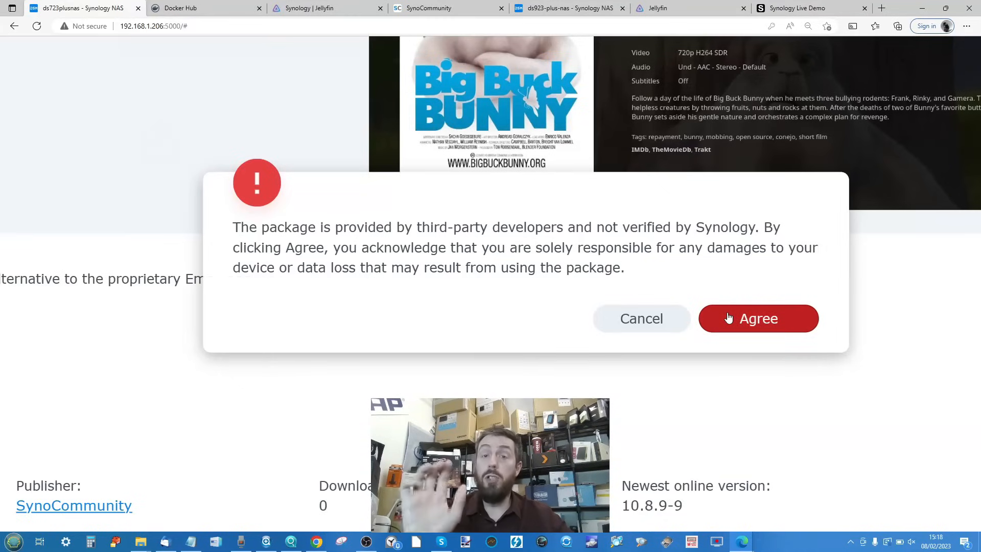
{"action": "left_click", "coordinate": [758, 318]}
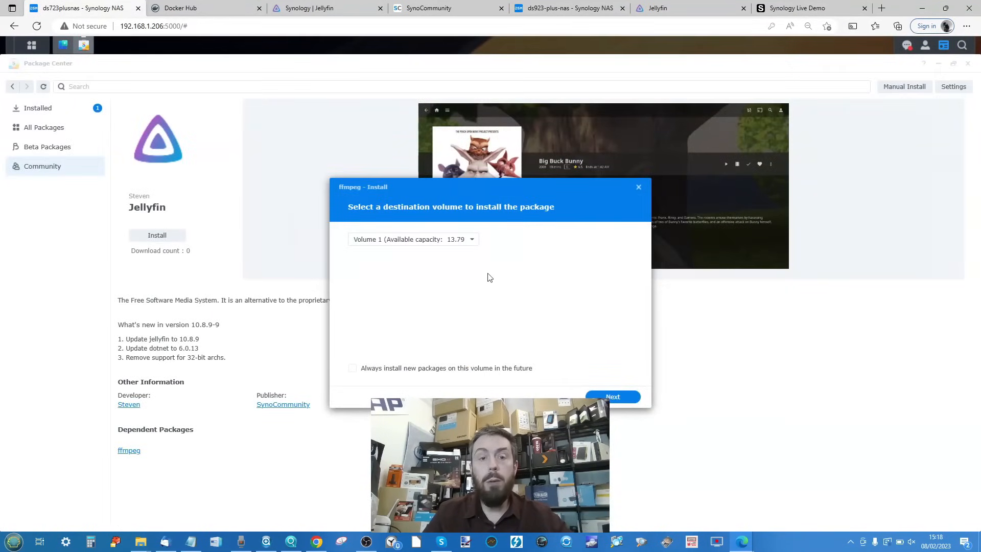
{"action": "mouse_move", "coordinate": [489, 274]}
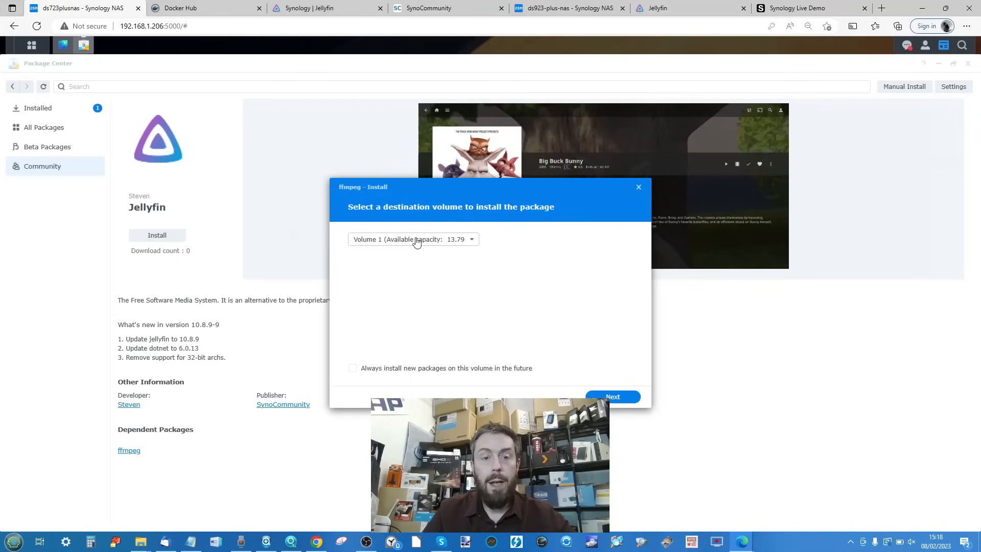
{"action": "left_click", "coordinate": [414, 239]}
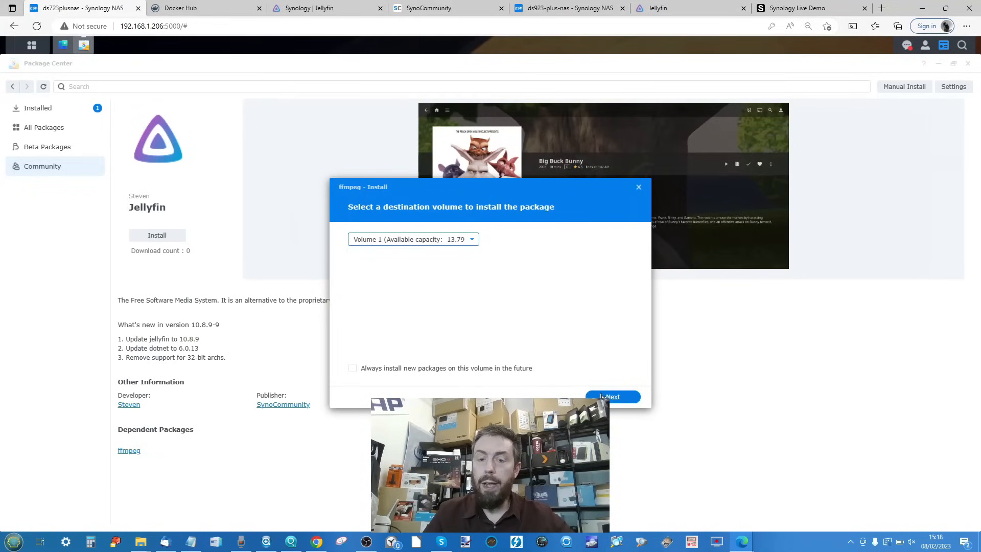
{"action": "left_click", "coordinate": [613, 397]}
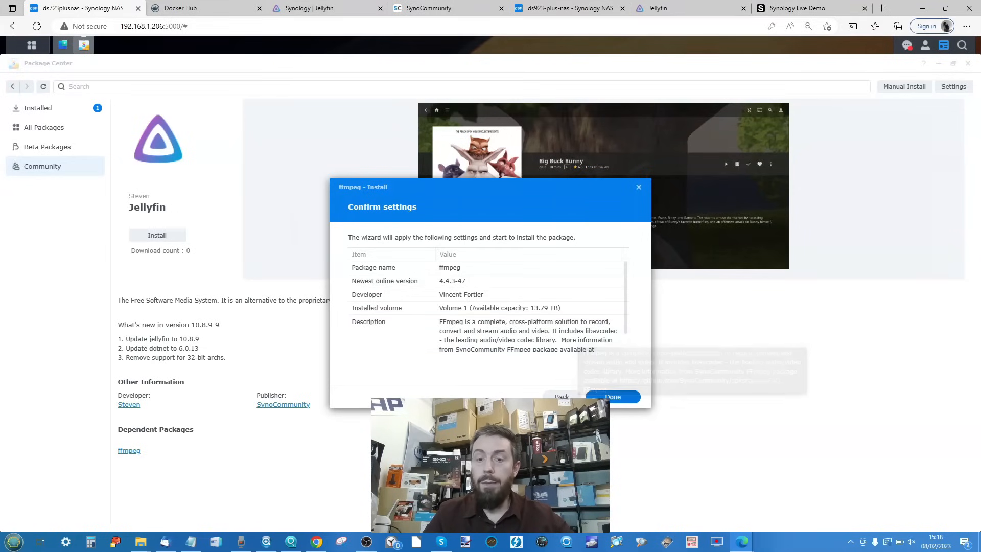
{"action": "left_click", "coordinate": [612, 397]}
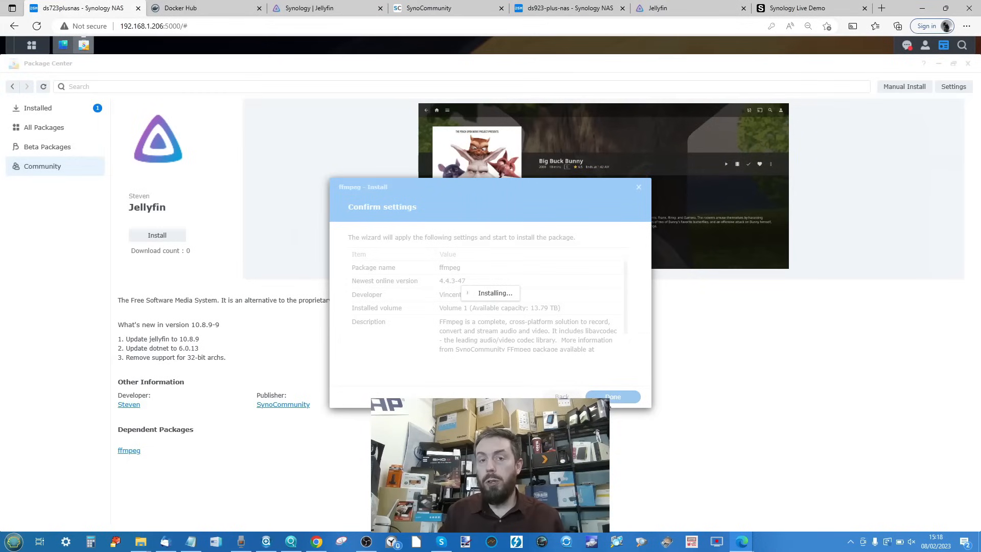
{"action": "left_click", "coordinate": [612, 396]}
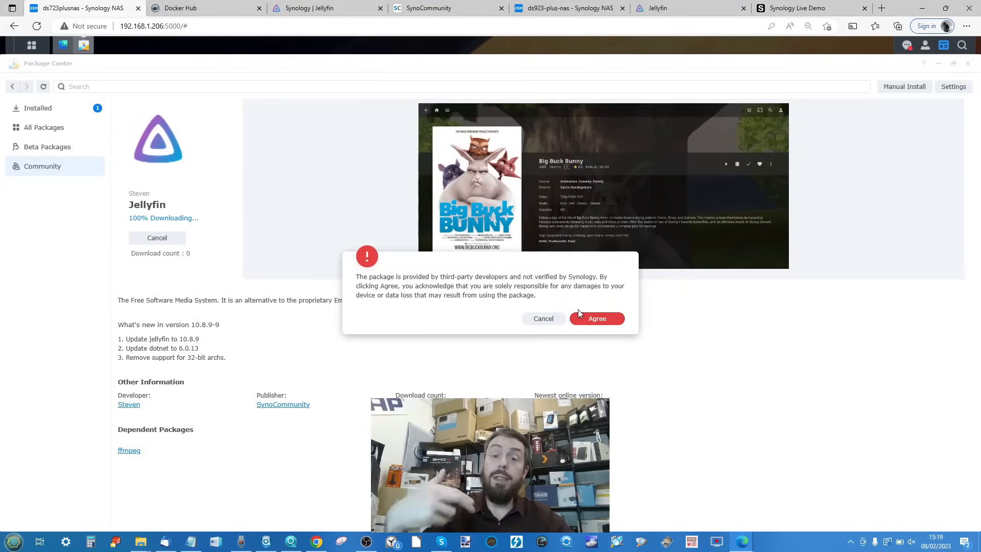
Accept the warning and license, then install Jellyfin on Volume 1 with run-after-installation kept.
{"action": "left_click", "coordinate": [596, 318]}
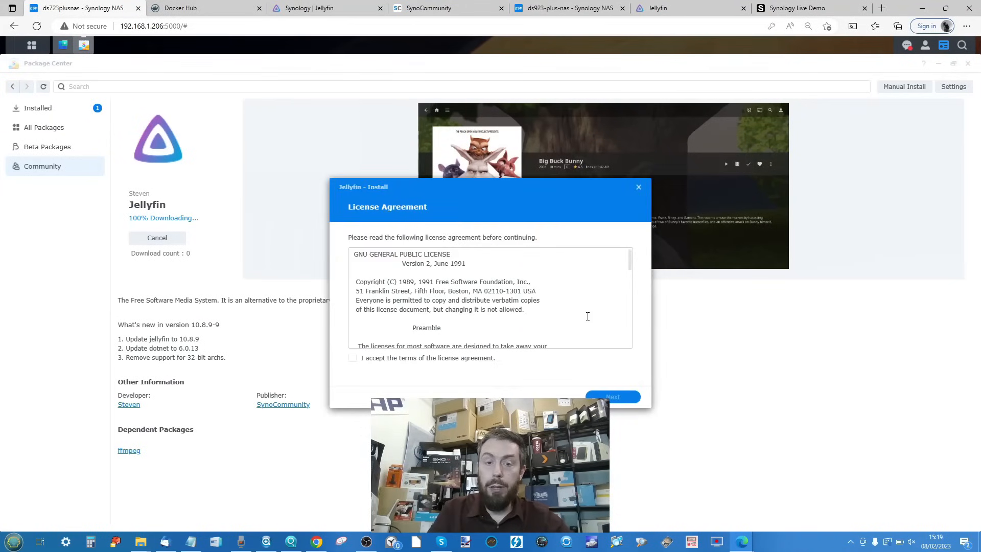
{"action": "scroll", "scroll_direction": "down", "scroll_amount": 3}
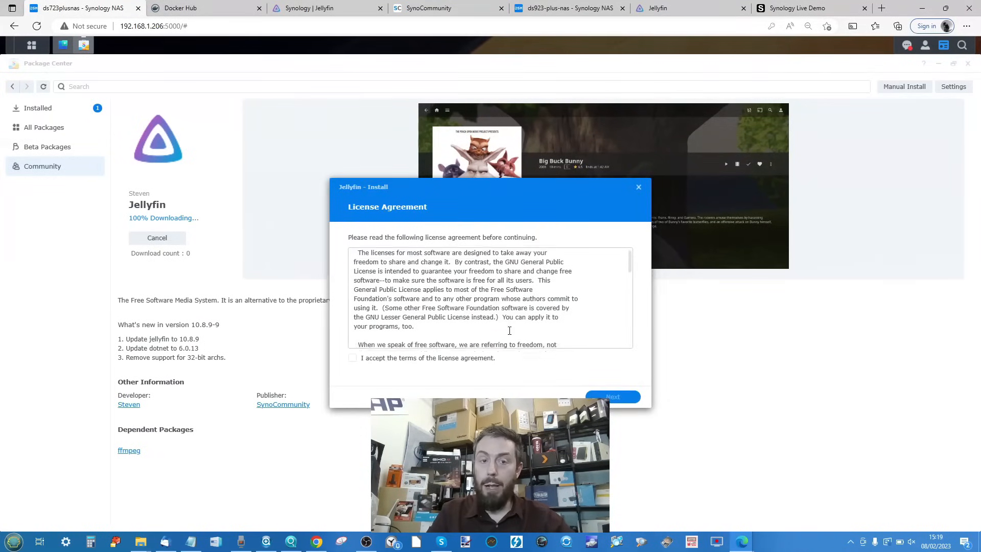
{"action": "left_click", "coordinate": [353, 358]}
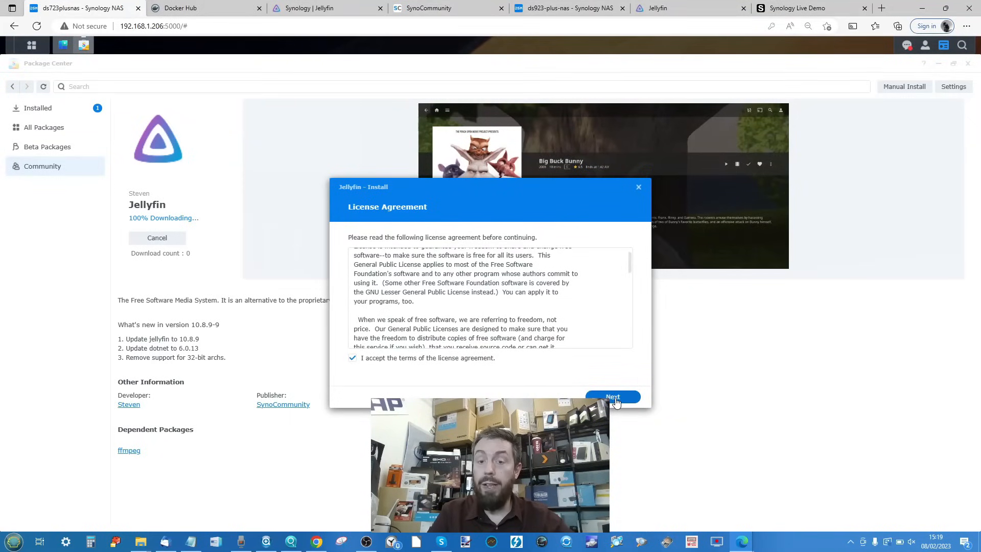
{"action": "left_click", "coordinate": [612, 397]}
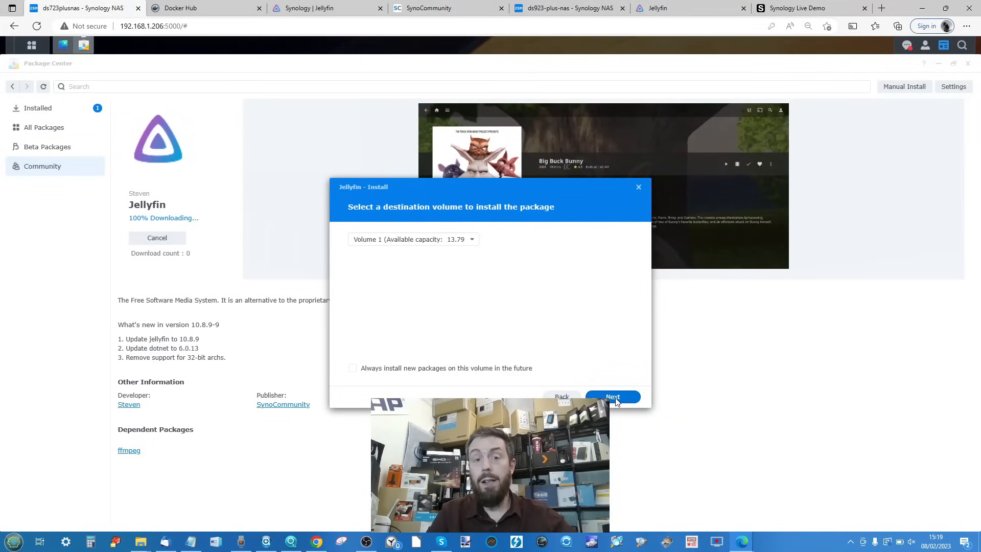
{"action": "left_click", "coordinate": [613, 397]}
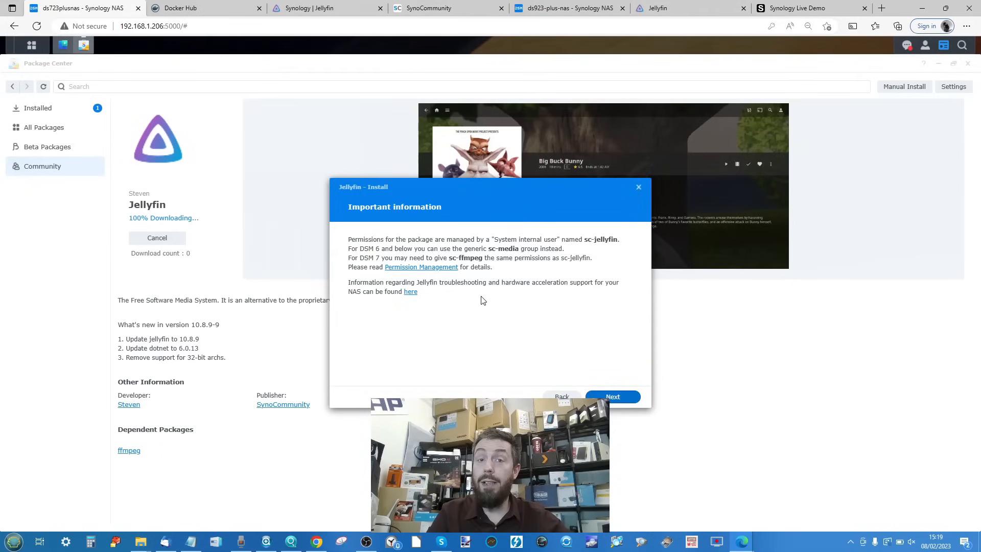
{"action": "left_click", "coordinate": [613, 396]}
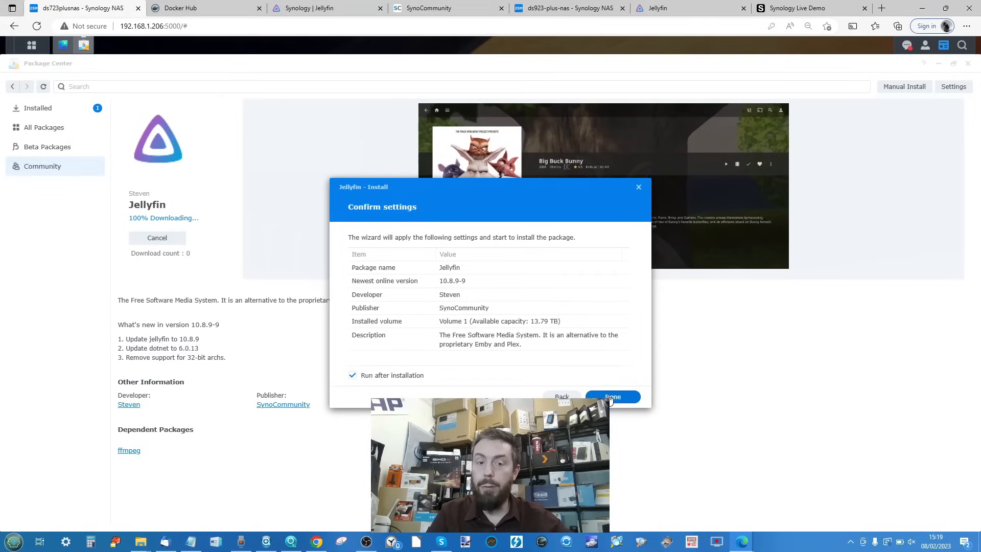
{"action": "left_click", "coordinate": [612, 396]}
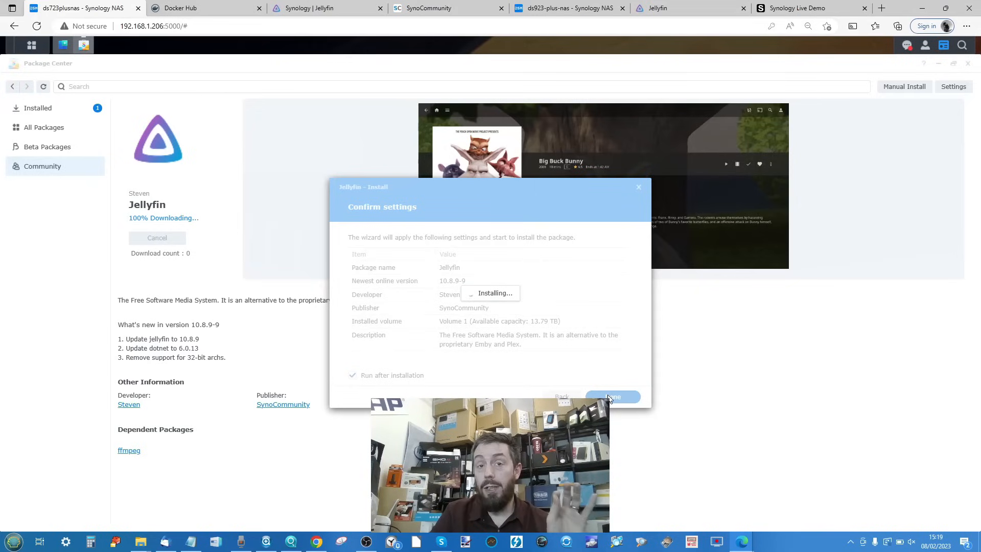
{"action": "left_click", "coordinate": [612, 396]}
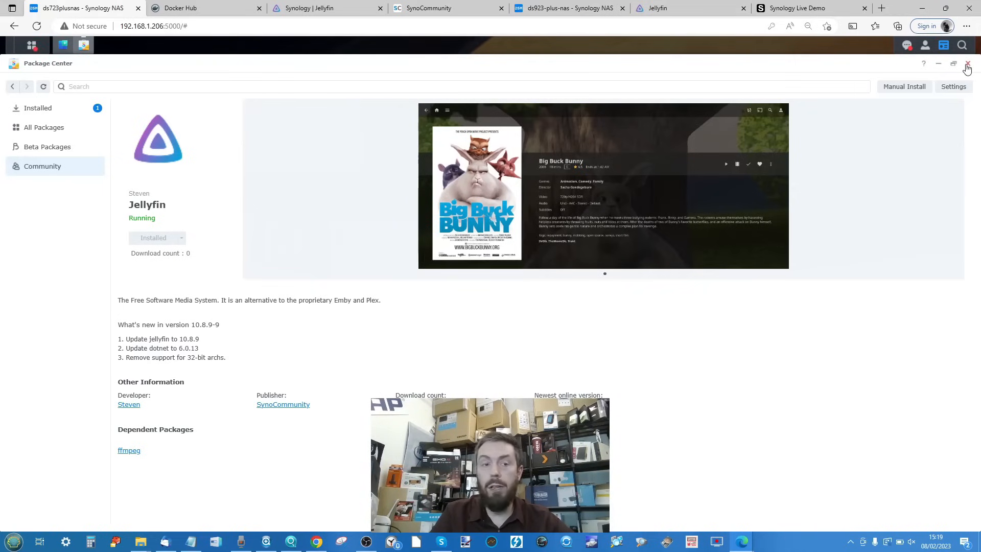
Close Package Center and open the Shared Folder list in Control Panel.
{"action": "left_click", "coordinate": [967, 64]}
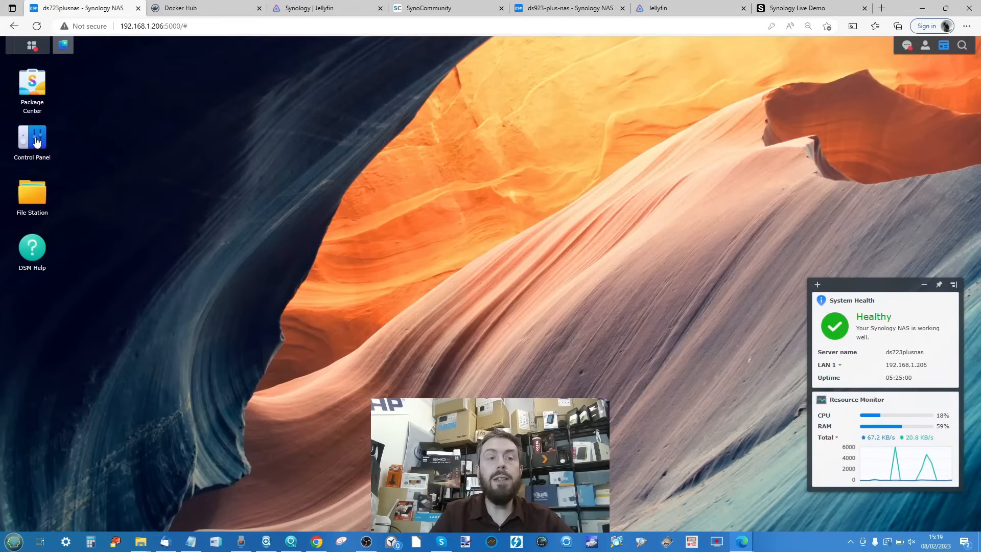
{"action": "double_click", "coordinate": [32, 136]}
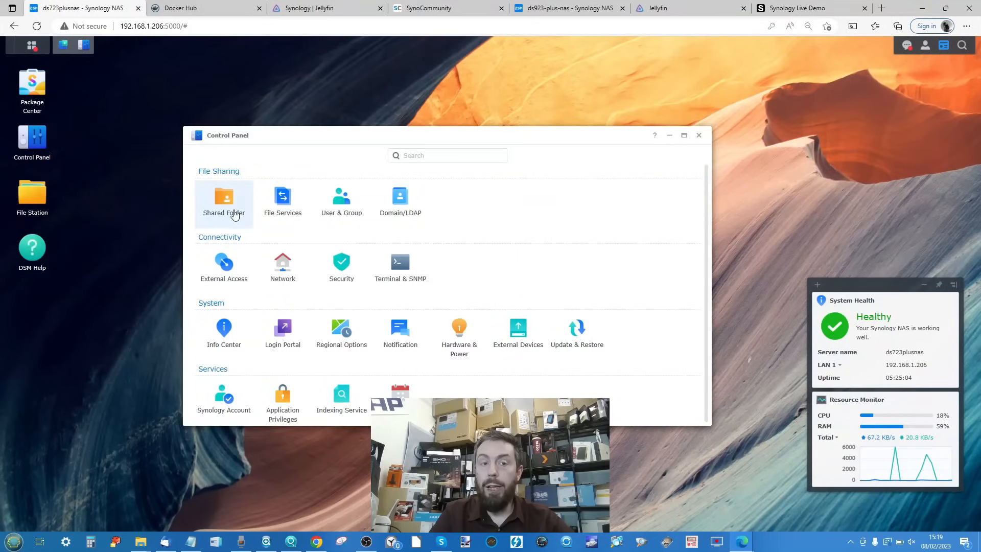
{"action": "left_click", "coordinate": [224, 199]}
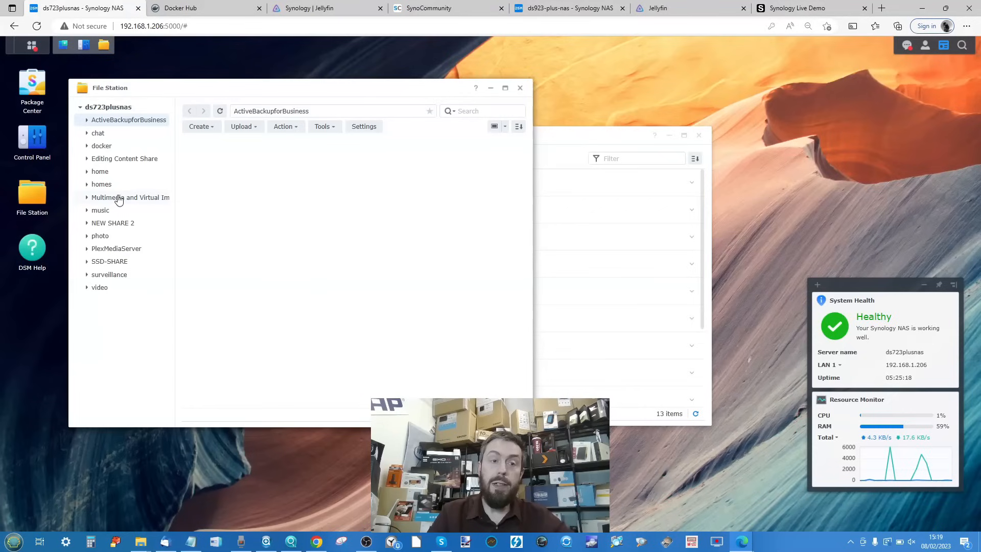
{"action": "left_click", "coordinate": [131, 197]}
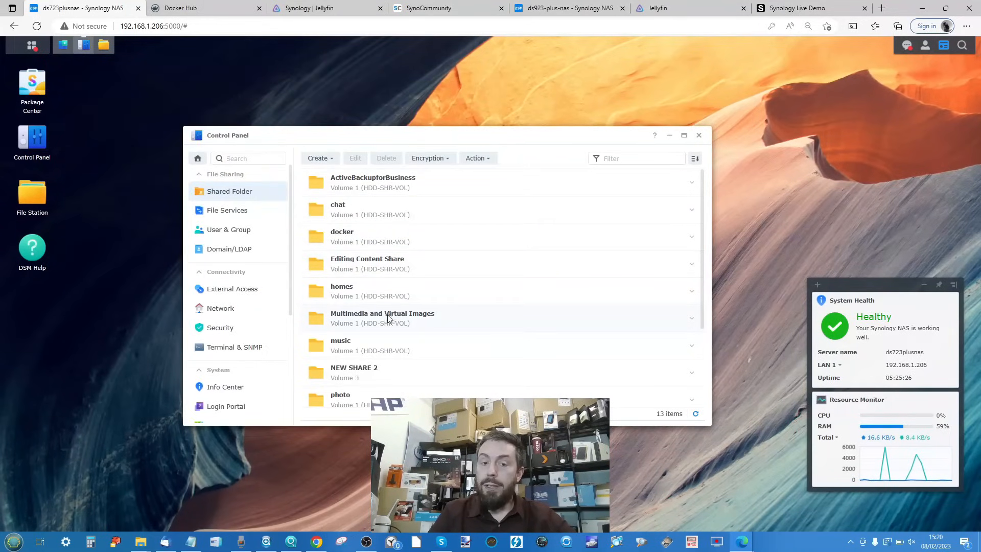
Edit Multimedia and Virtual Images and list its System internal user permissions.
{"action": "left_click", "coordinate": [381, 318]}
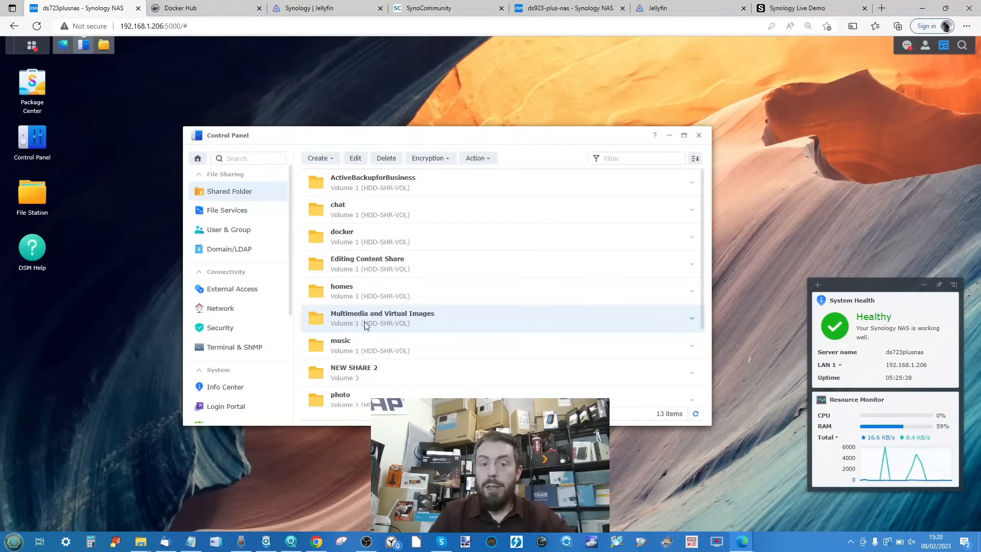
{"action": "mouse_move", "coordinate": [386, 324]}
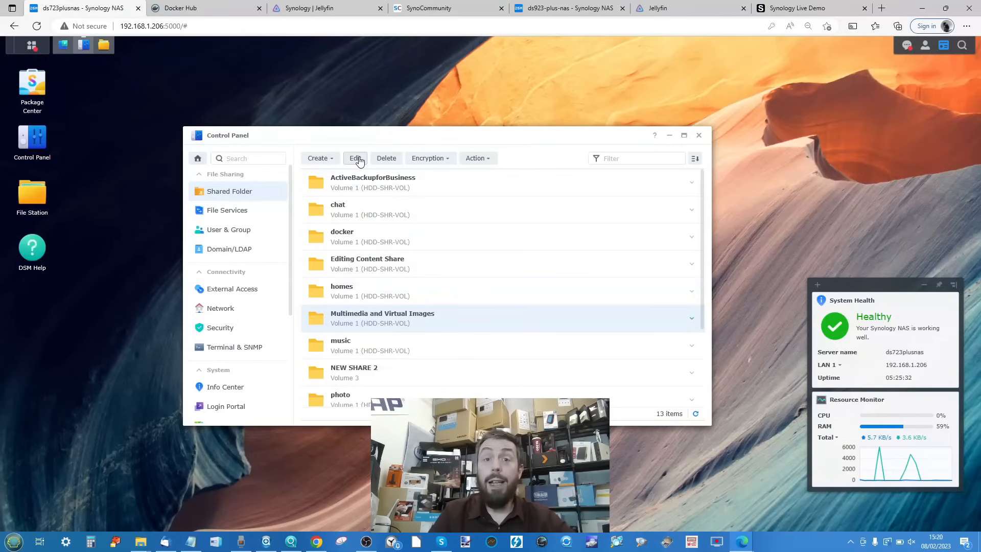
{"action": "left_click", "coordinate": [355, 158]}
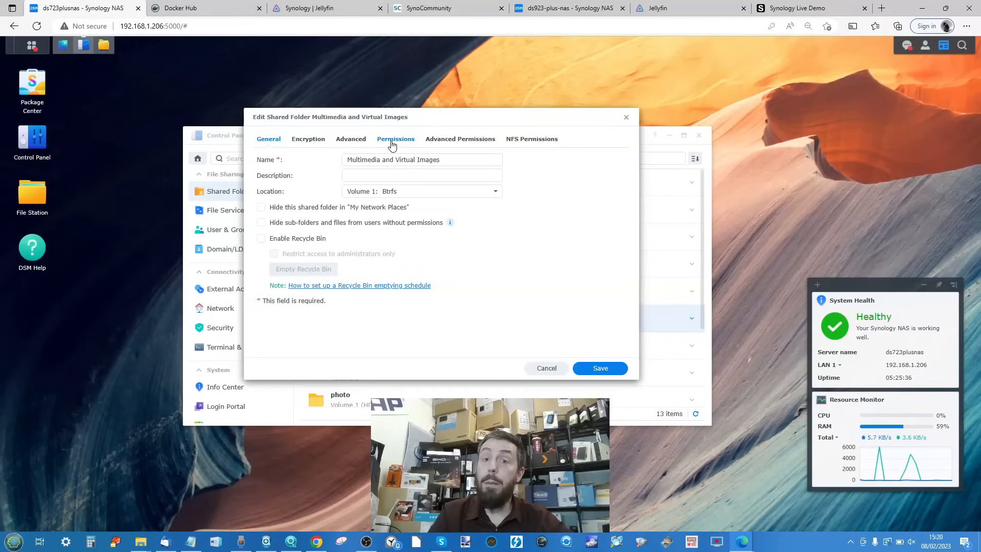
{"action": "left_click", "coordinate": [396, 138]}
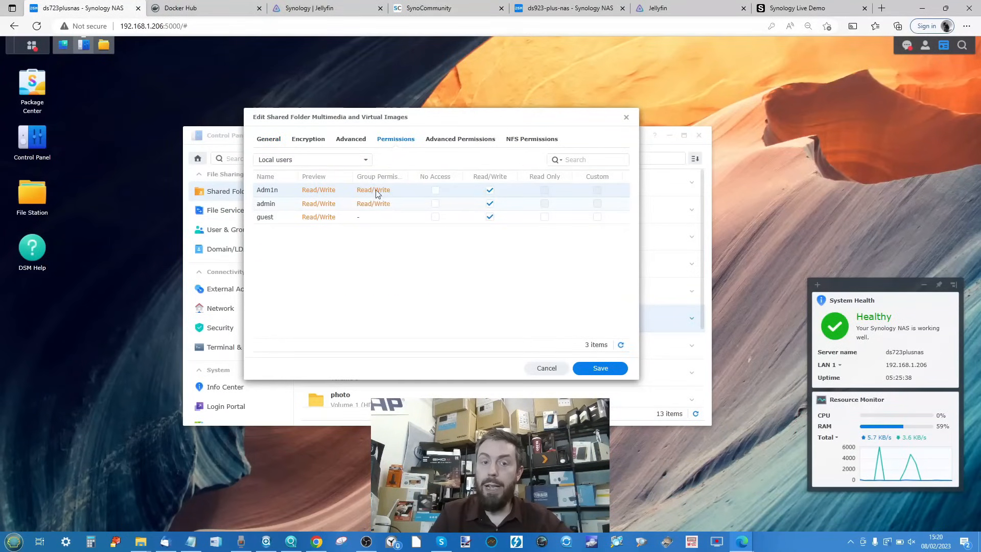
{"action": "left_click", "coordinate": [312, 160]}
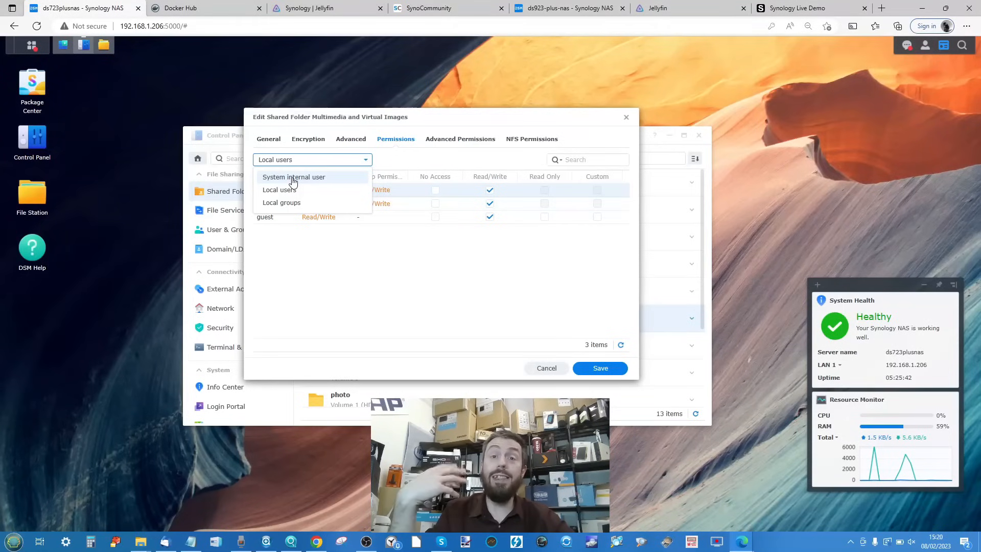
{"action": "left_click", "coordinate": [294, 176]}
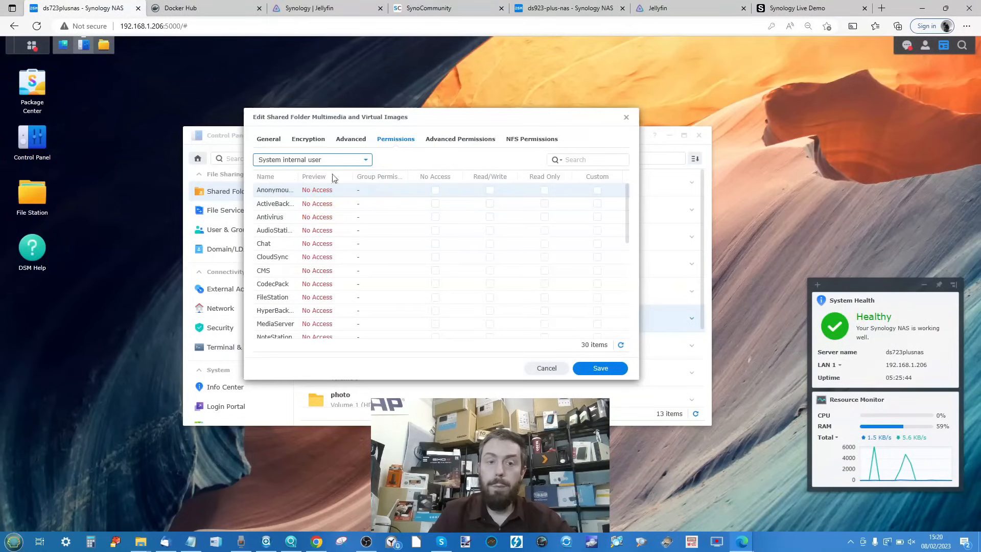
{"action": "scroll", "scroll_direction": "down", "scroll_amount": 3}
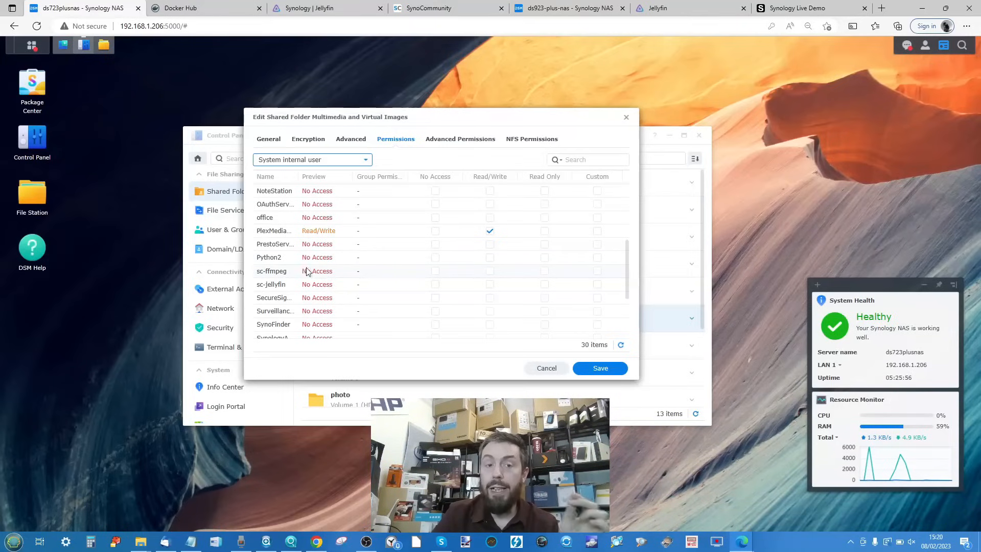
{"action": "mouse_move", "coordinate": [288, 284]}
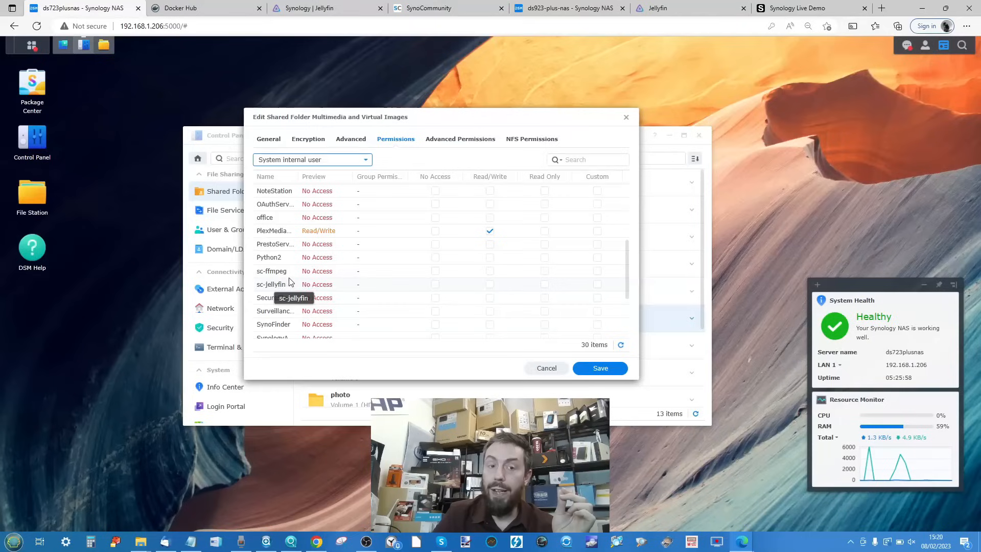
{"action": "mouse_move", "coordinate": [271, 277]}
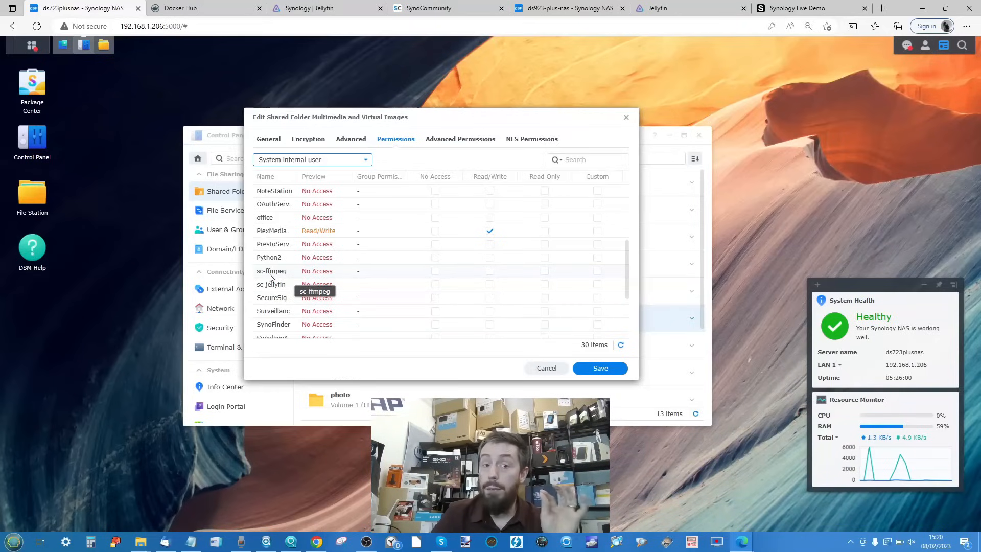
{"action": "mouse_move", "coordinate": [464, 273]}
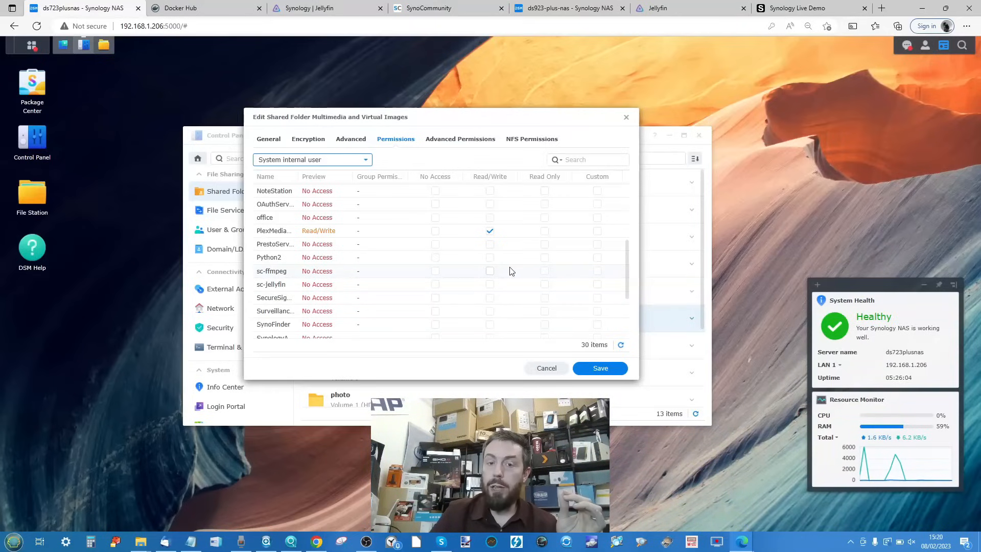
Give sc-ffmpeg and sc-jellyfin Read/Write on Multimedia and Virtual Images and save.
{"action": "left_click", "coordinate": [544, 271]}
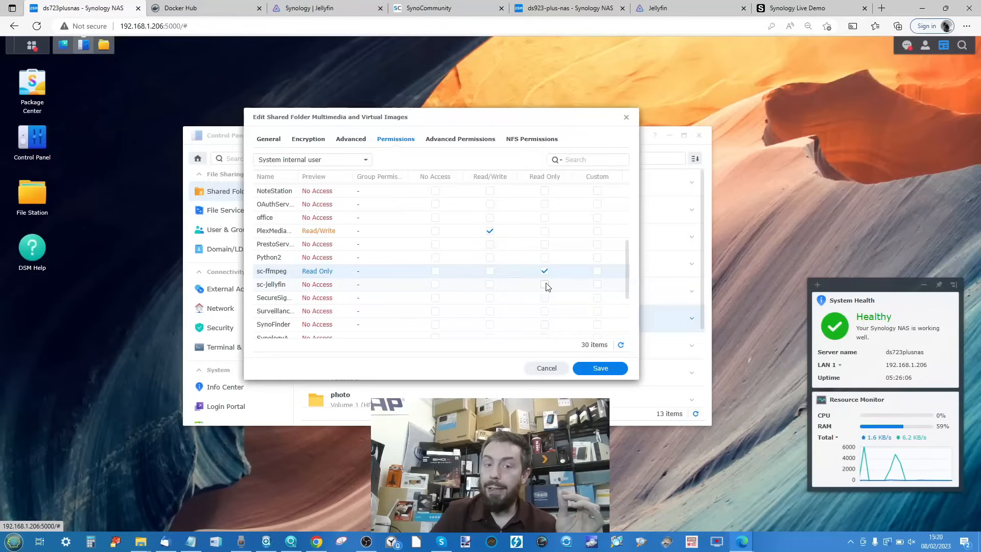
{"action": "left_click", "coordinate": [545, 284]}
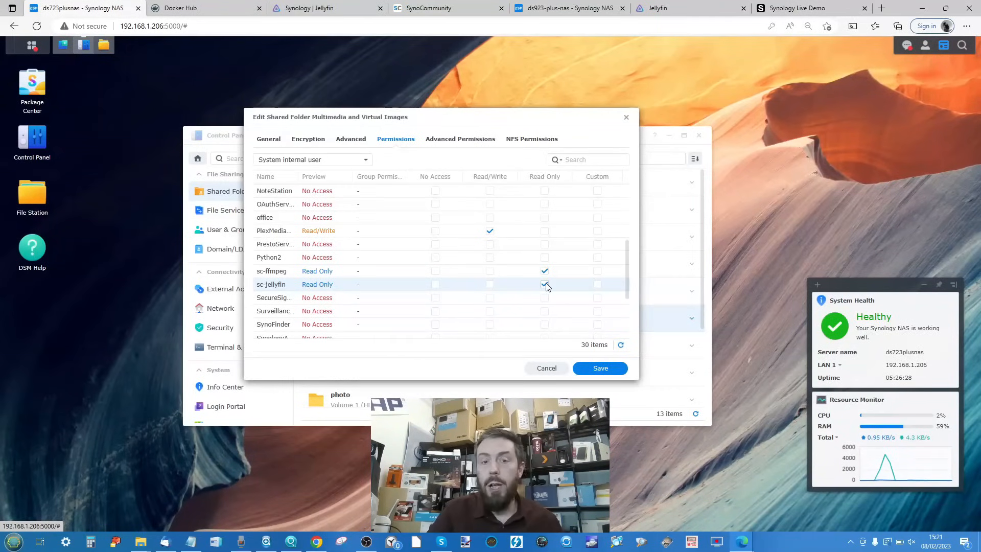
{"action": "left_click", "coordinate": [544, 284]}
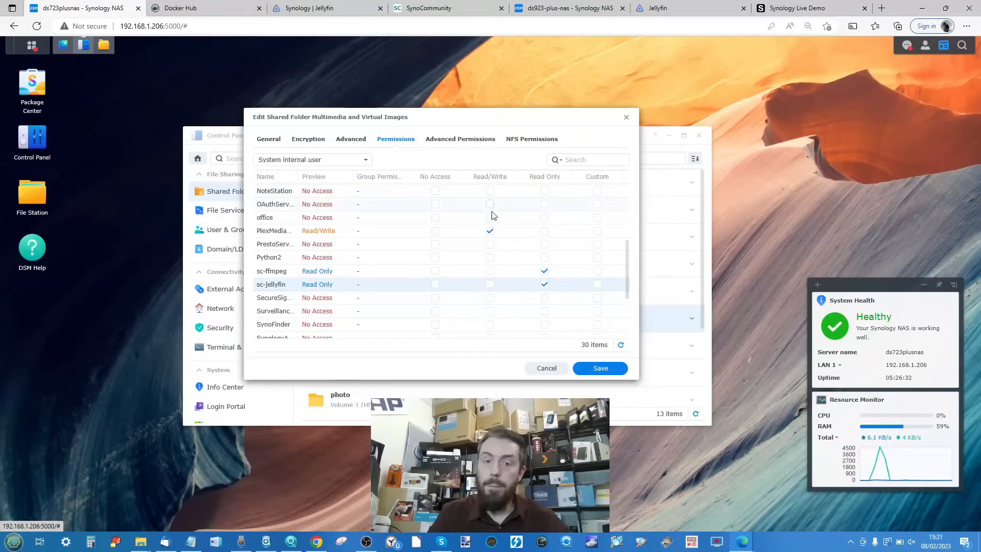
{"action": "left_click", "coordinate": [490, 284]}
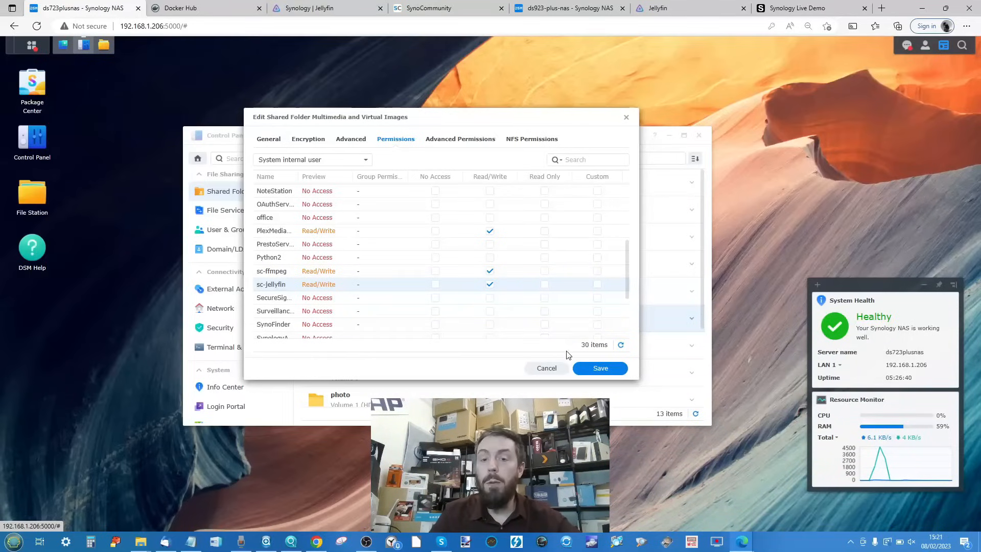
{"action": "left_click", "coordinate": [600, 368]}
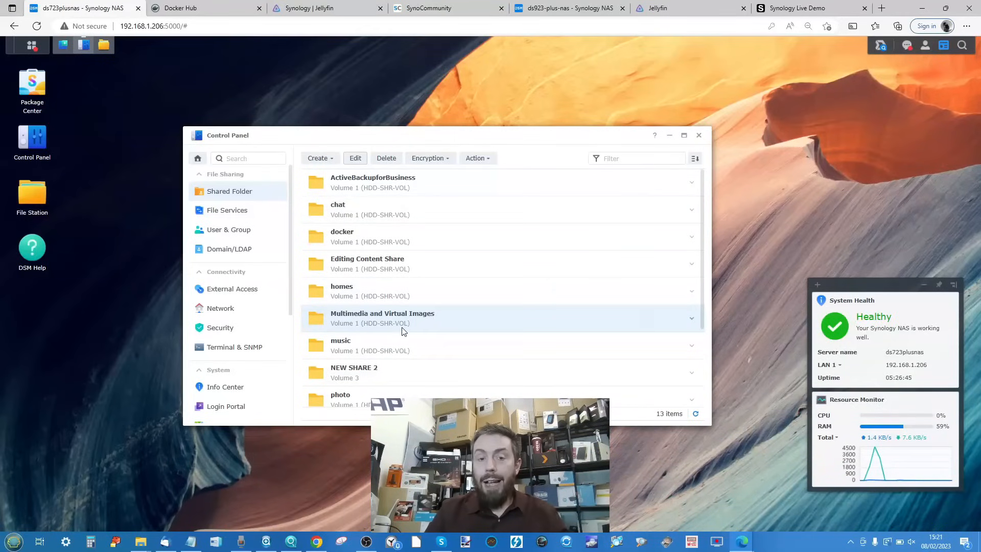
Launch Jellyfin from DSM so its web setup wizard opens on port 8096.
{"action": "left_click", "coordinate": [698, 135]}
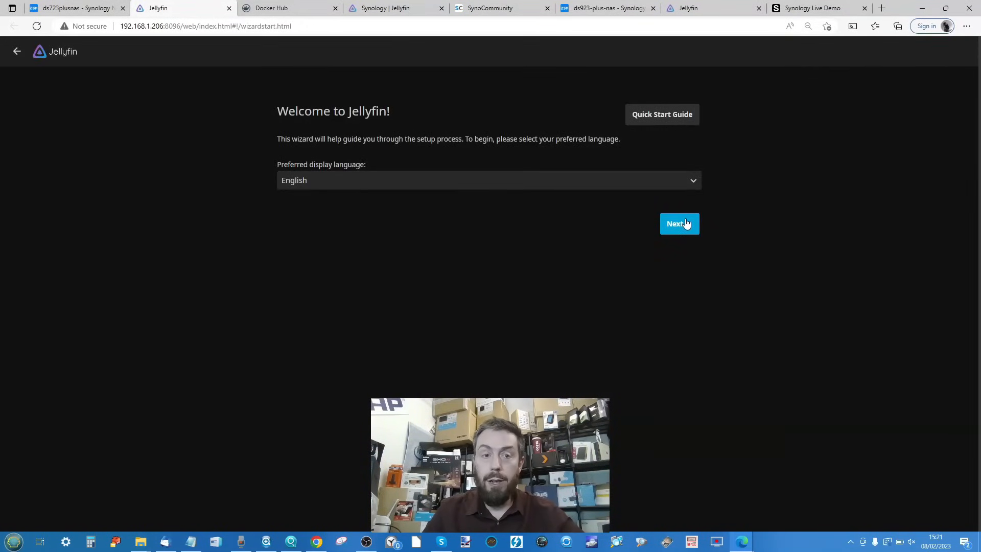
{"action": "left_click", "coordinate": [679, 224]}
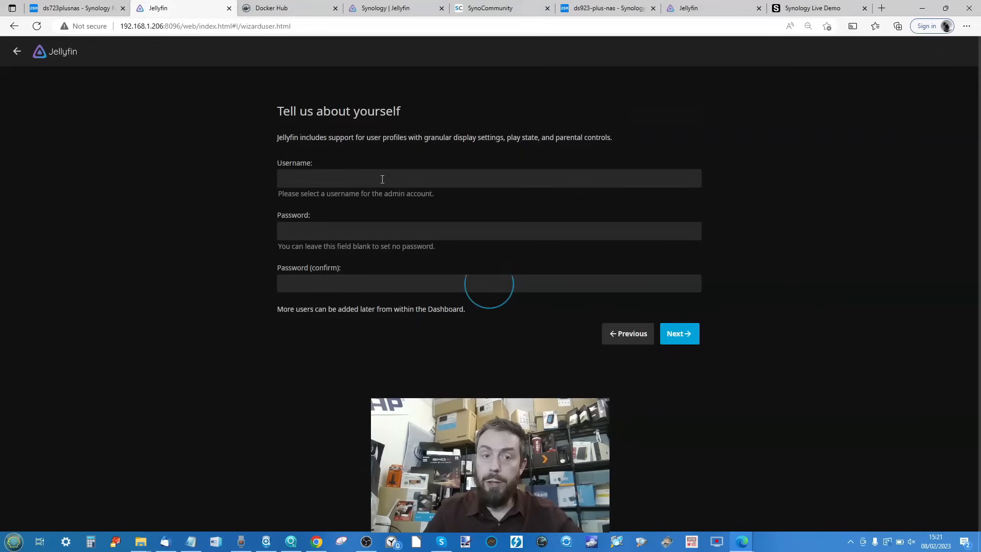
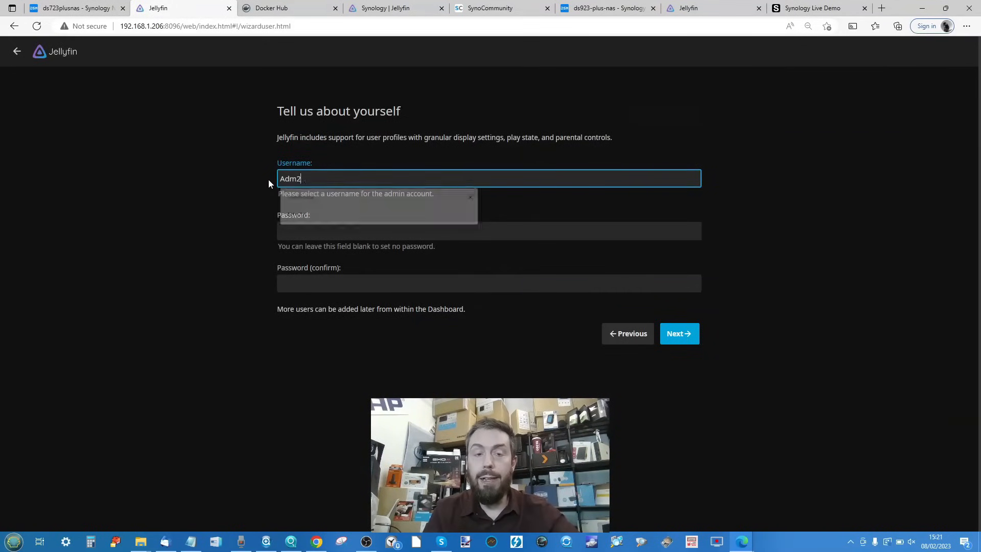
{"action": "left_click", "coordinate": [488, 229]}
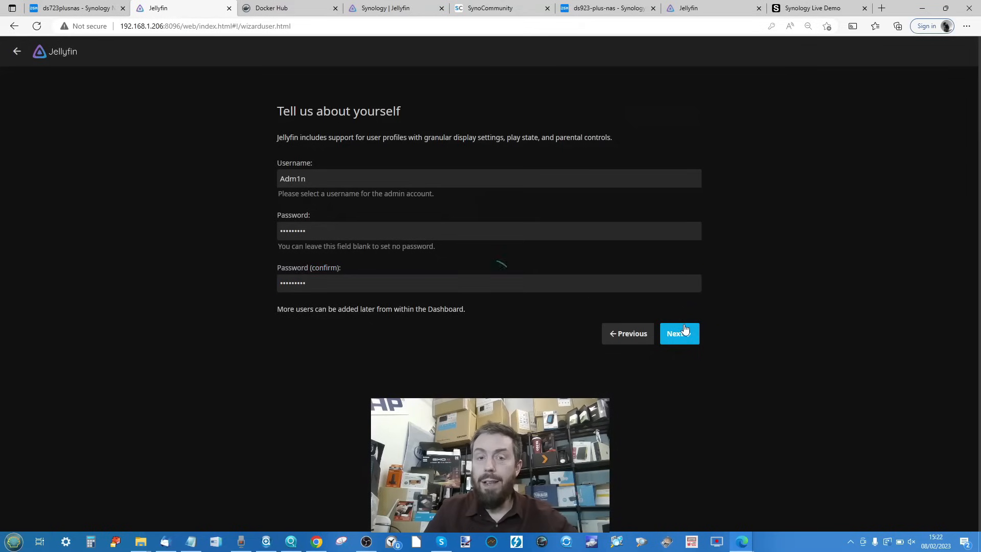
Submit the admin account and start a new media library with Movies content type.
{"action": "left_click", "coordinate": [679, 334]}
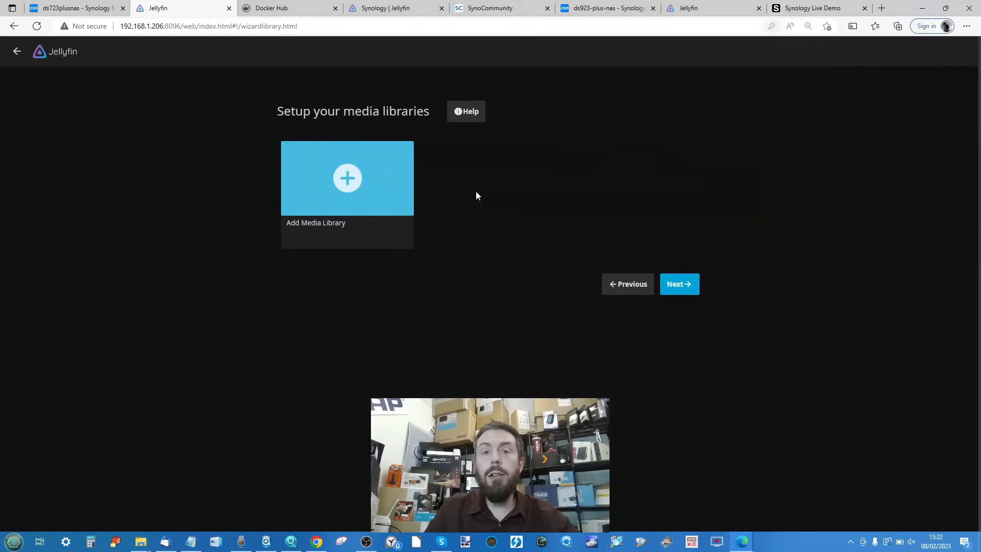
{"action": "mouse_move", "coordinate": [381, 190]}
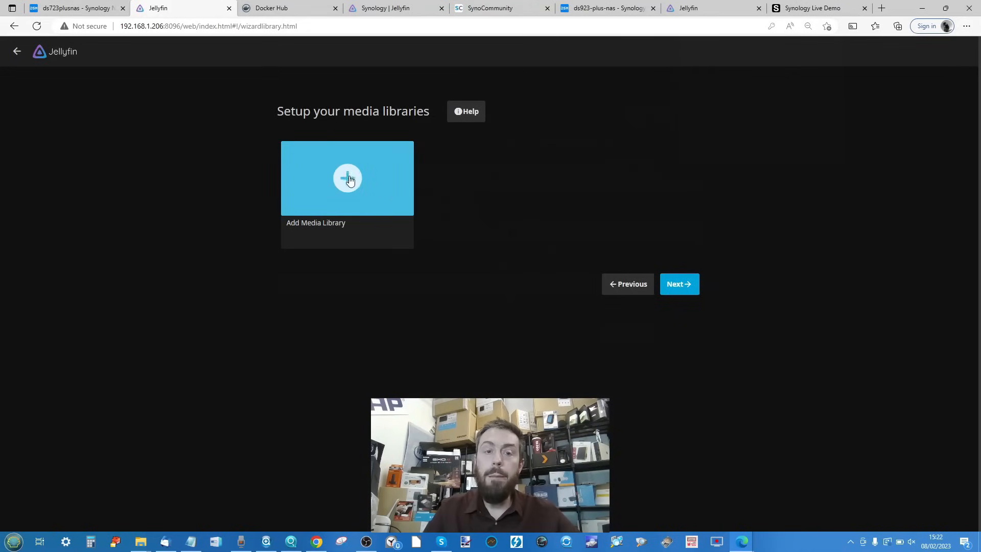
{"action": "left_click", "coordinate": [347, 179]}
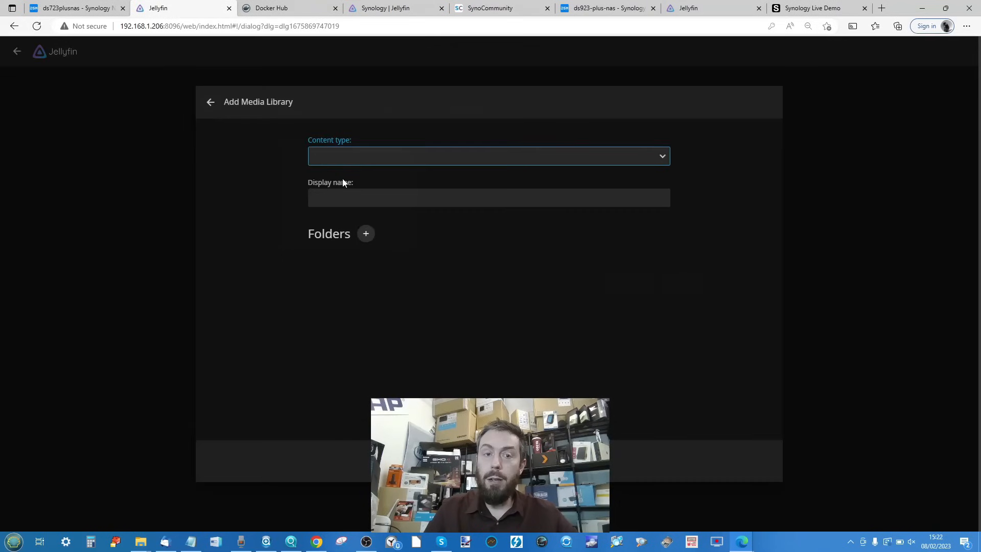
{"action": "left_click", "coordinate": [487, 156]}
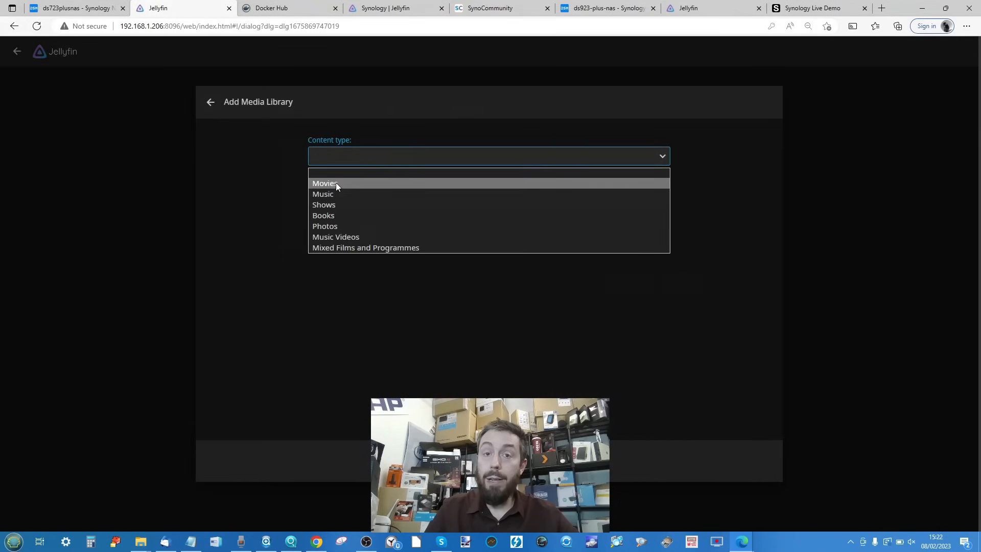
{"action": "left_click", "coordinate": [324, 183]}
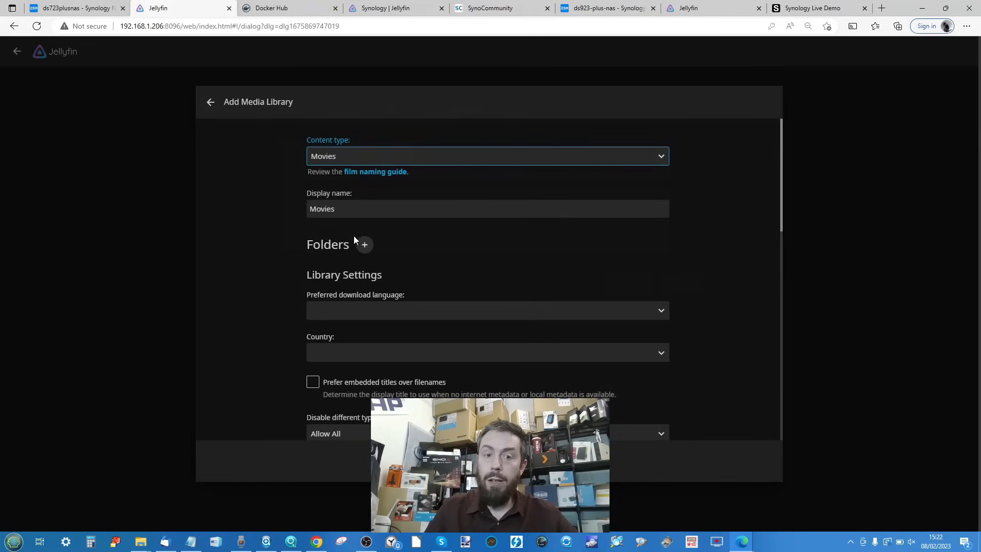
Add a folder by browsing volume1 > Multimedia and Virtual Images > PLEX TEST MEDIA.
{"action": "left_click", "coordinate": [364, 244]}
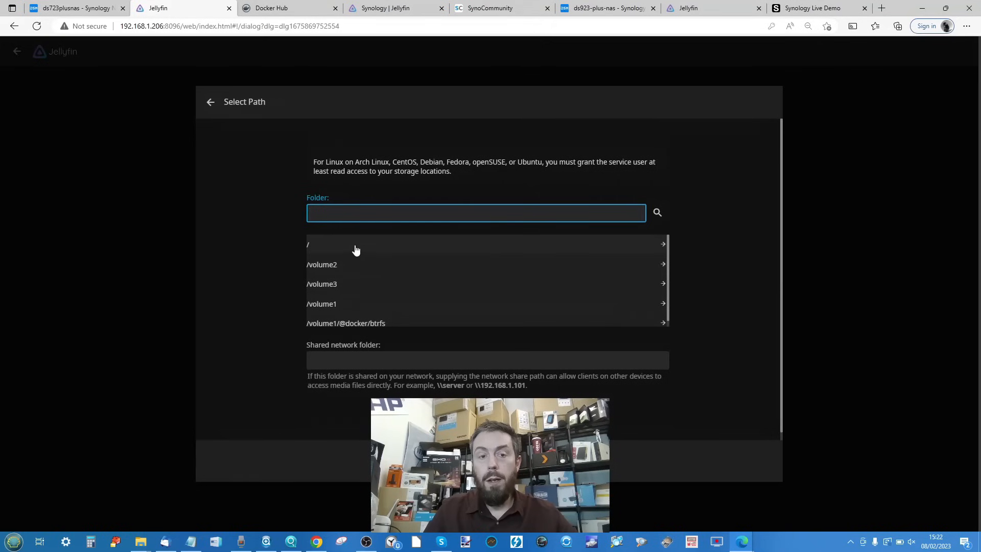
{"action": "mouse_move", "coordinate": [369, 314]}
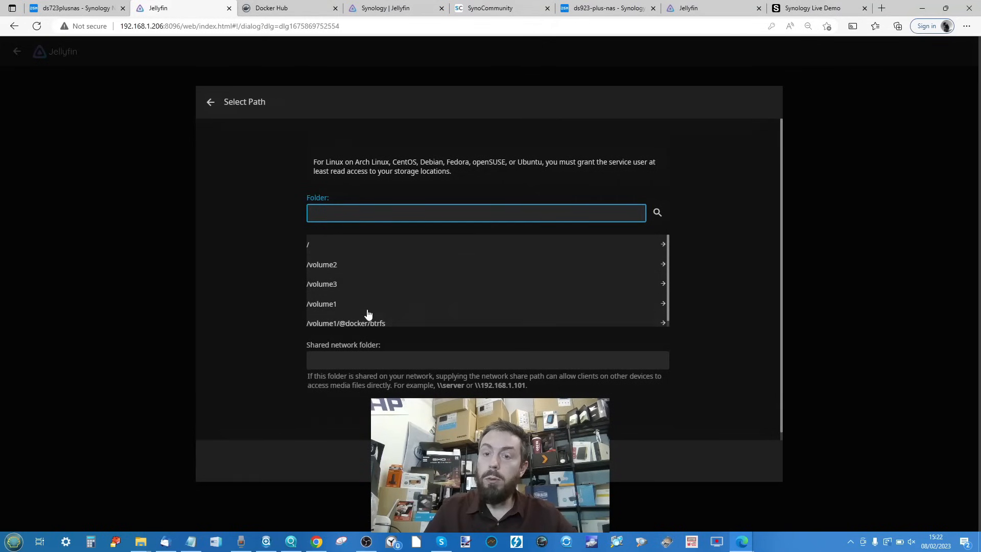
{"action": "left_click", "coordinate": [321, 304]}
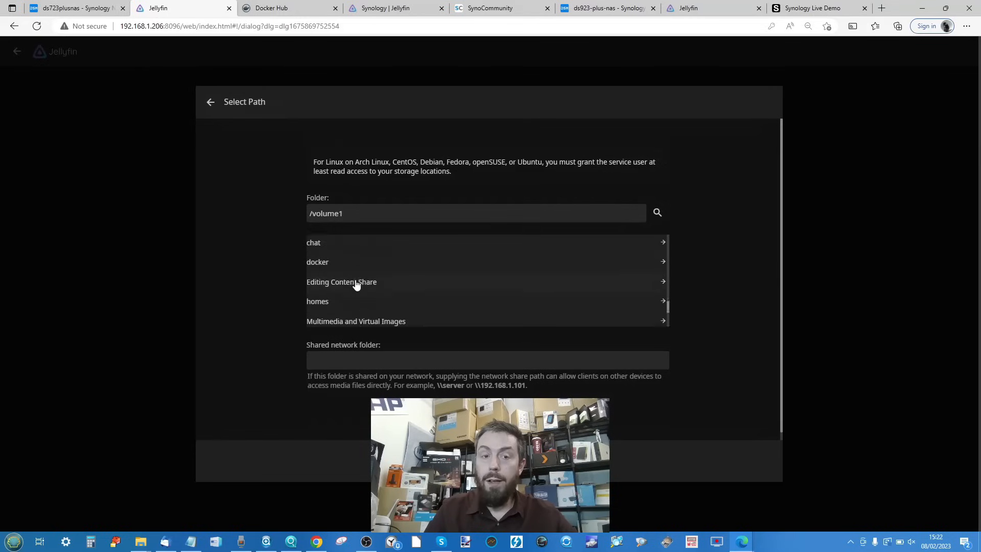
{"action": "left_click", "coordinate": [355, 321]}
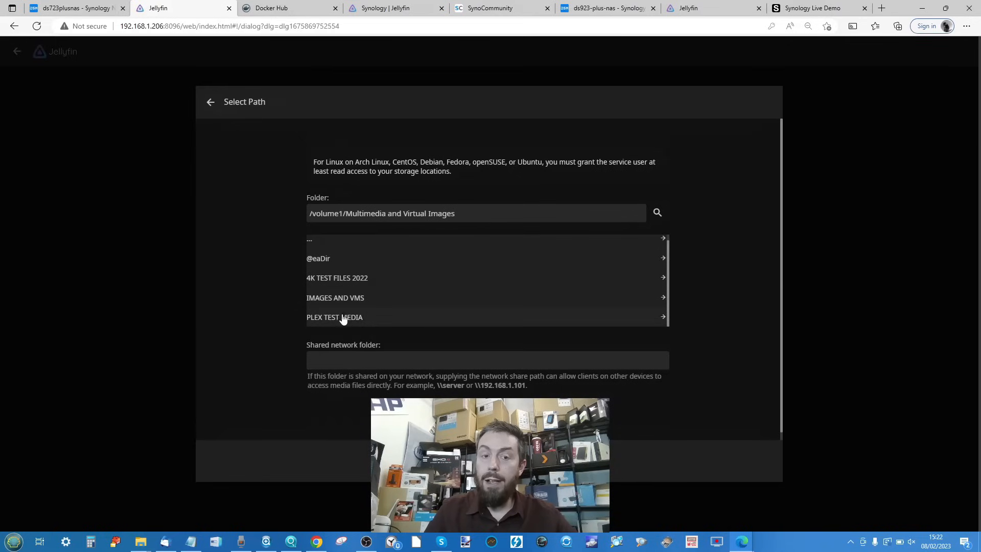
{"action": "left_click", "coordinate": [334, 317]}
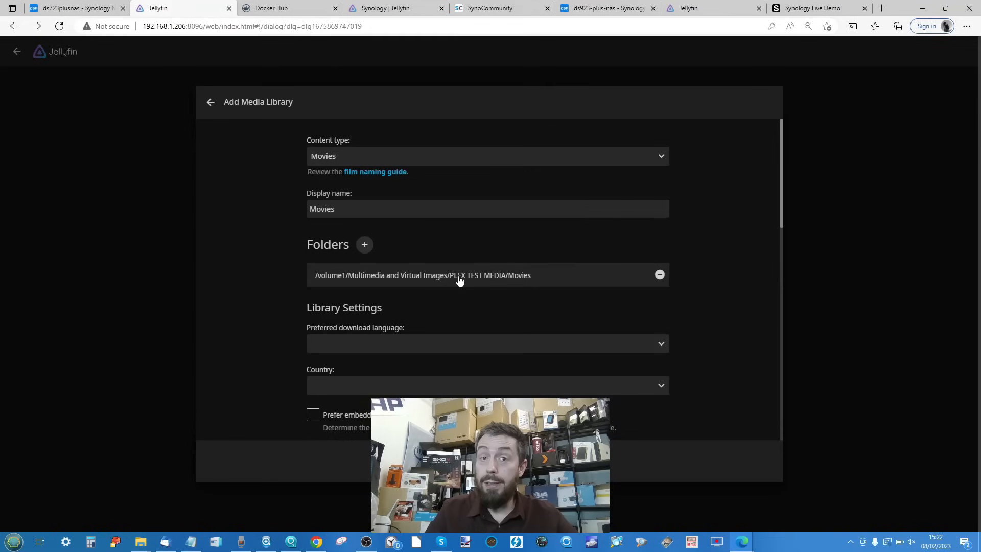
Set metadata language to English, country to United Kingdom, and enable automatic film collections.
{"action": "scroll", "scroll_direction": "down", "scroll_amount": 3}
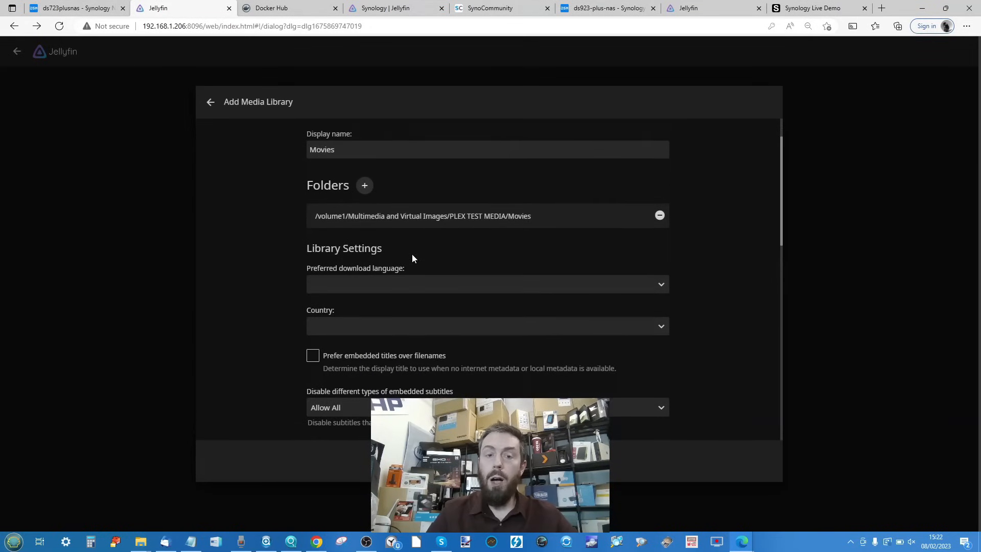
{"action": "scroll", "scroll_direction": "down", "scroll_amount": 3}
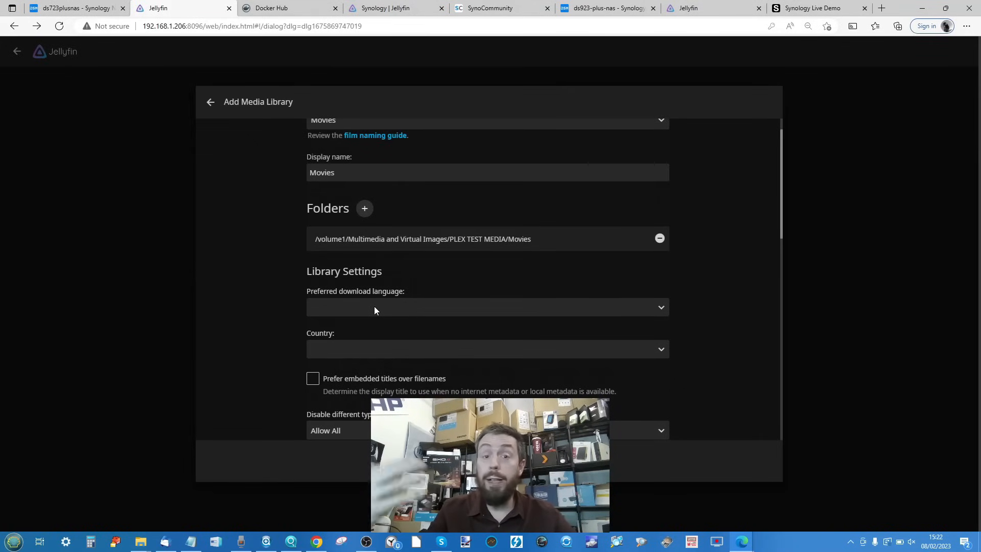
{"action": "left_click", "coordinate": [486, 307]}
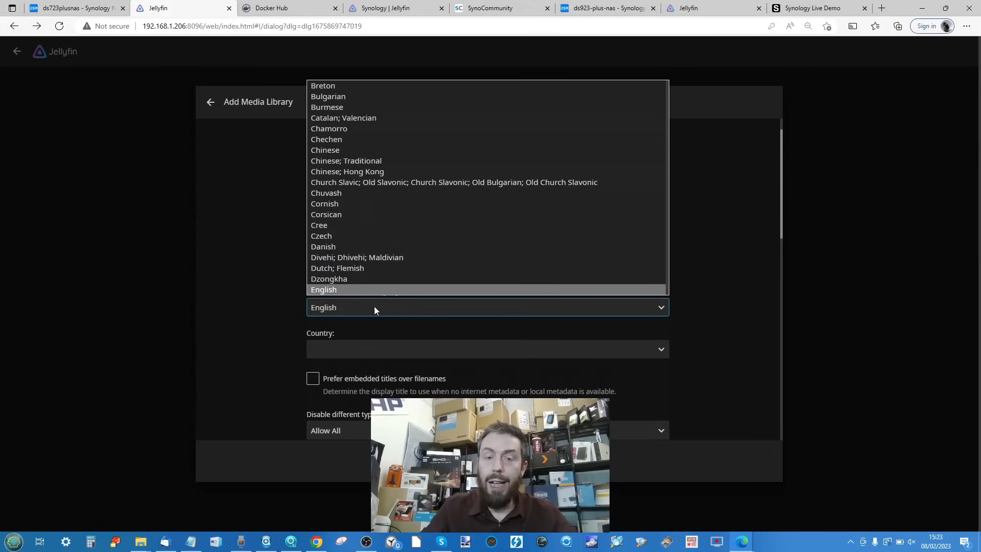
{"action": "left_click", "coordinate": [323, 289]}
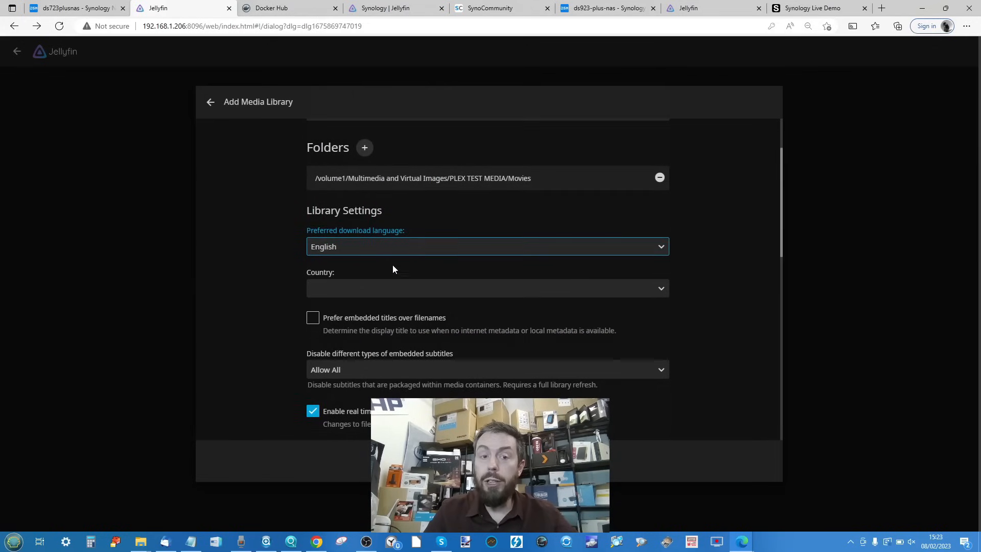
{"action": "left_click", "coordinate": [487, 288]}
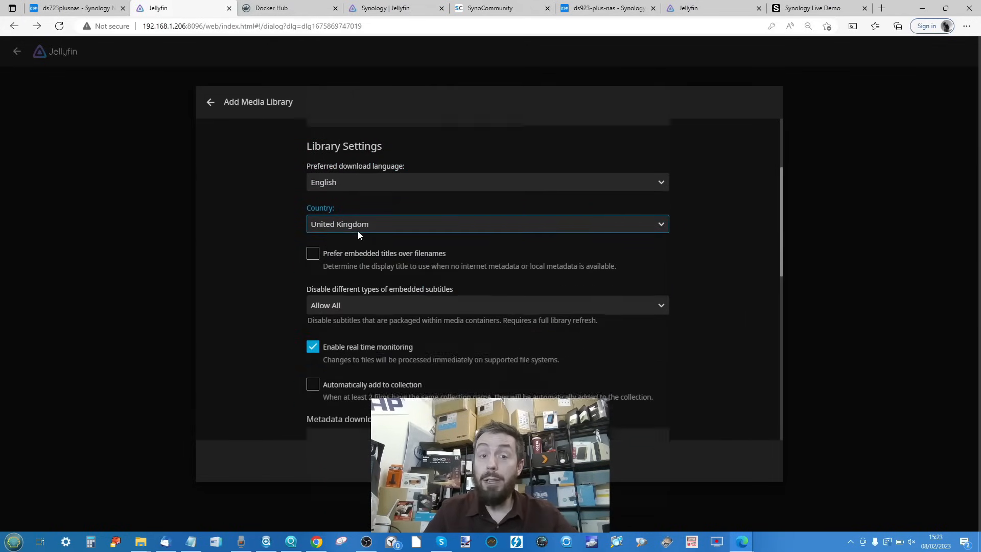
{"action": "scroll", "scroll_direction": "down", "scroll_amount": 3}
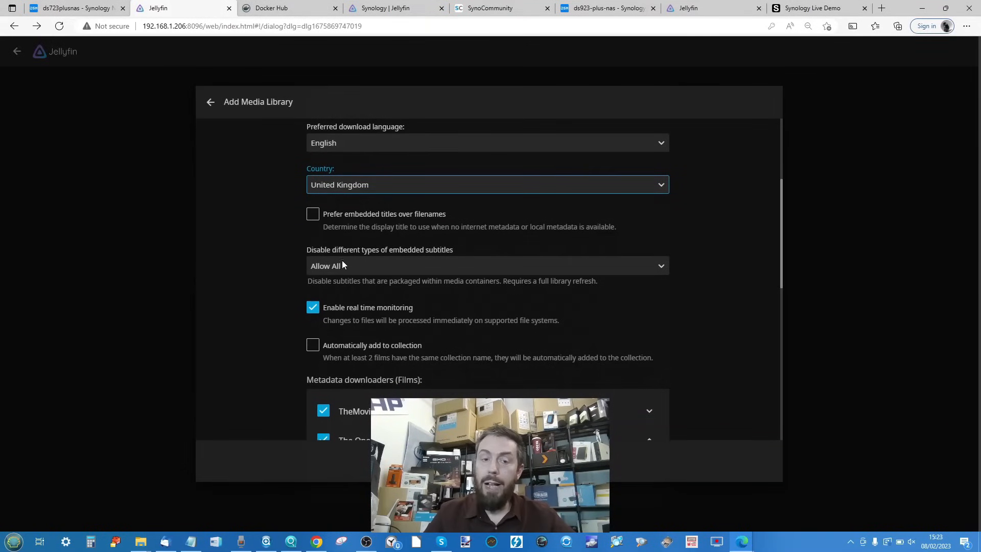
{"action": "scroll", "scroll_direction": "down", "scroll_amount": 3}
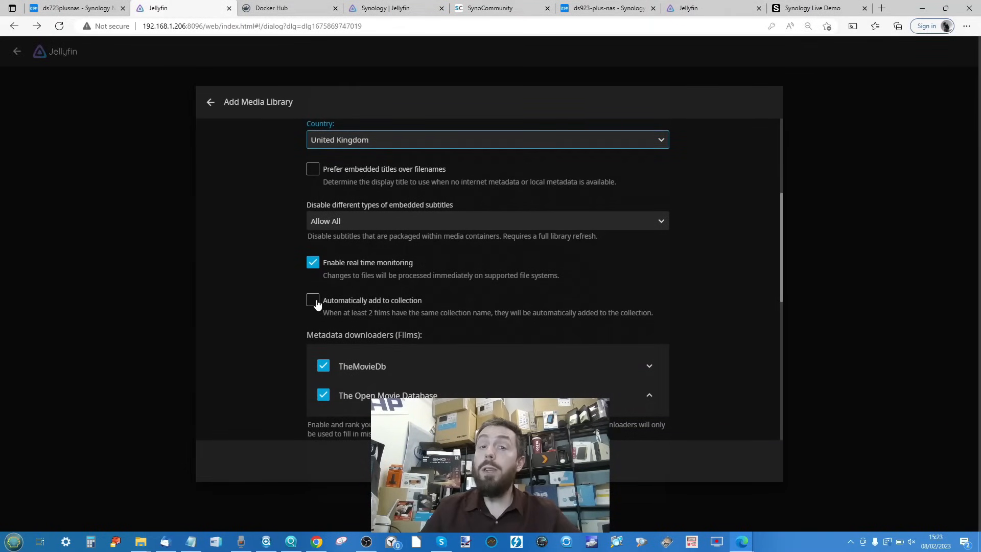
{"action": "left_click", "coordinate": [312, 301]}
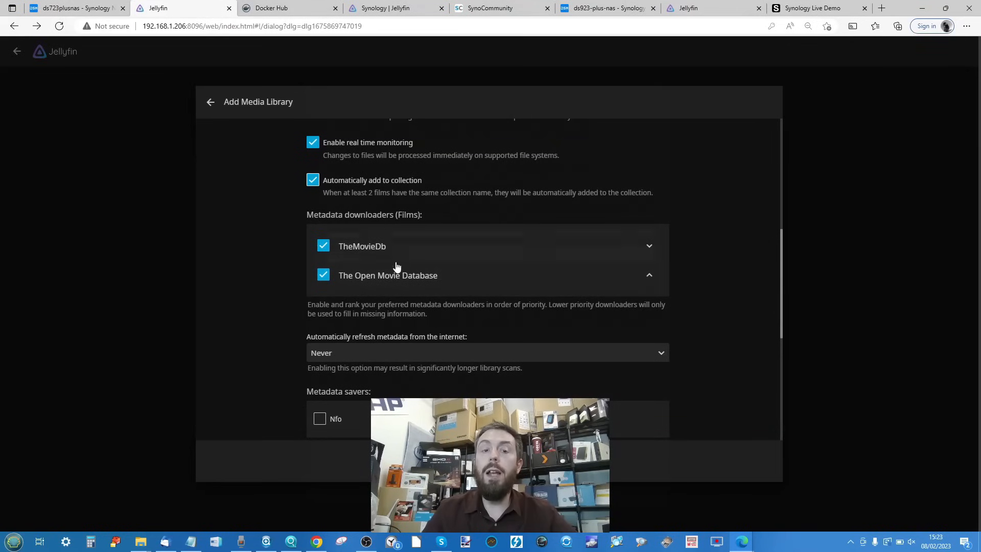
Enable Nfo metadata saving and storing artwork inside the media folders.
{"action": "scroll", "scroll_direction": "down", "scroll_amount": 3}
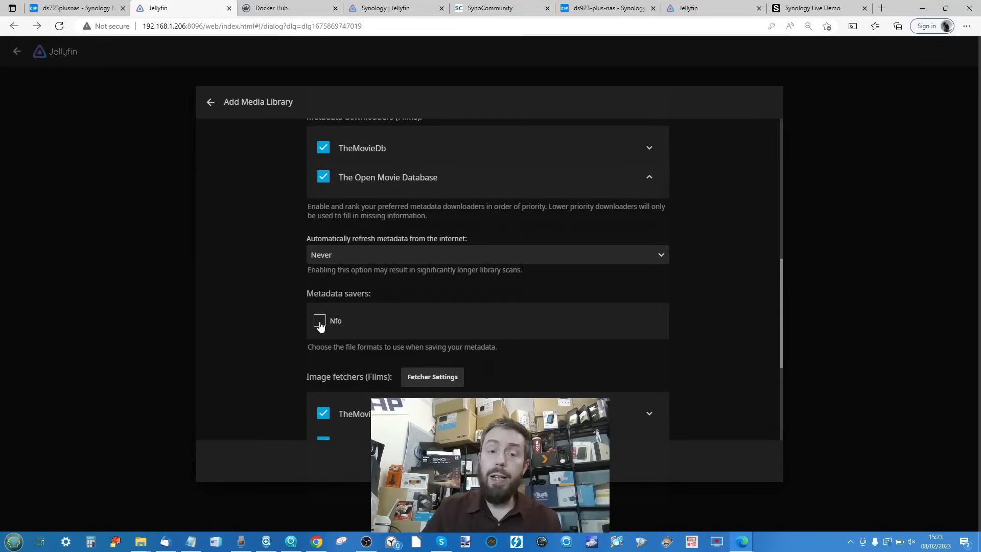
{"action": "left_click", "coordinate": [319, 321]}
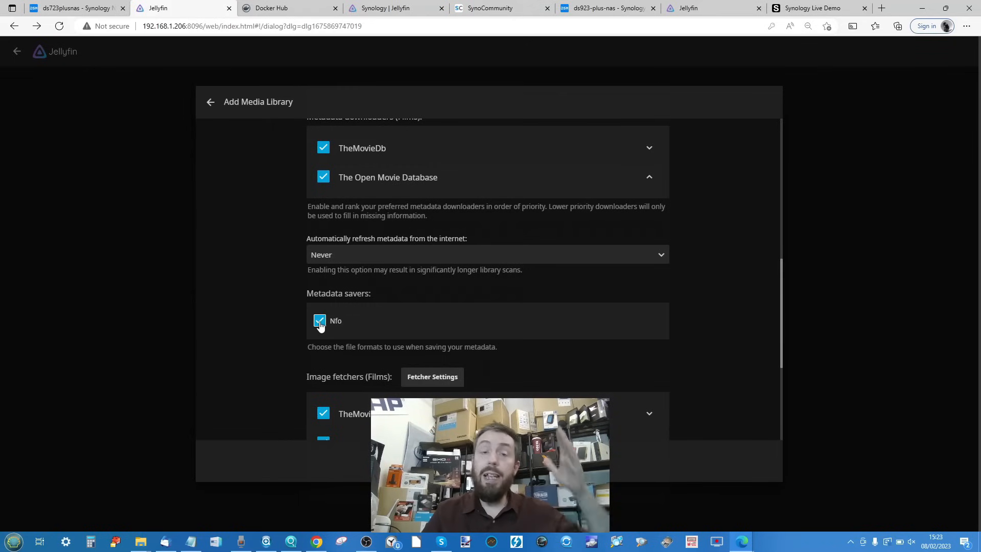
{"action": "scroll", "scroll_direction": "down", "scroll_amount": 3}
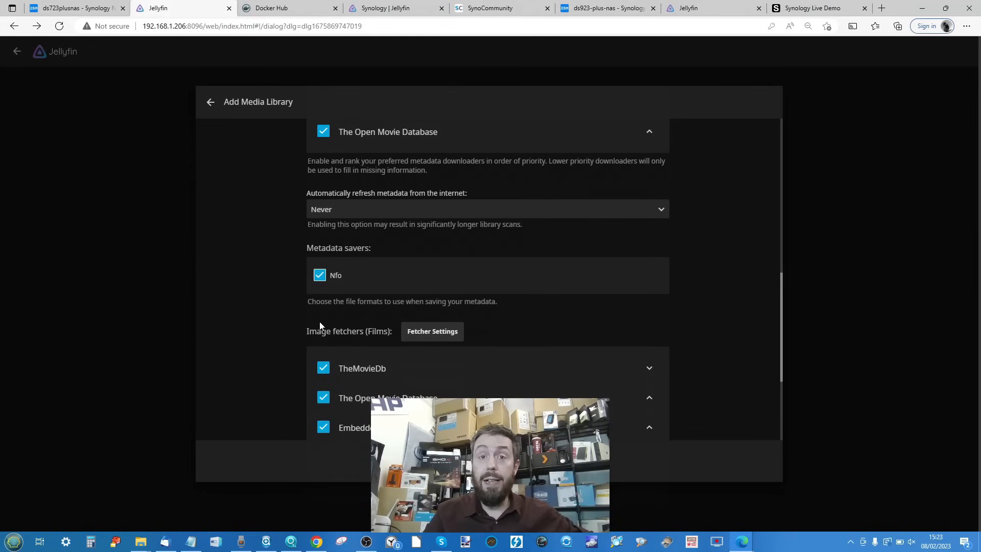
{"action": "scroll", "scroll_direction": "down", "scroll_amount": 3}
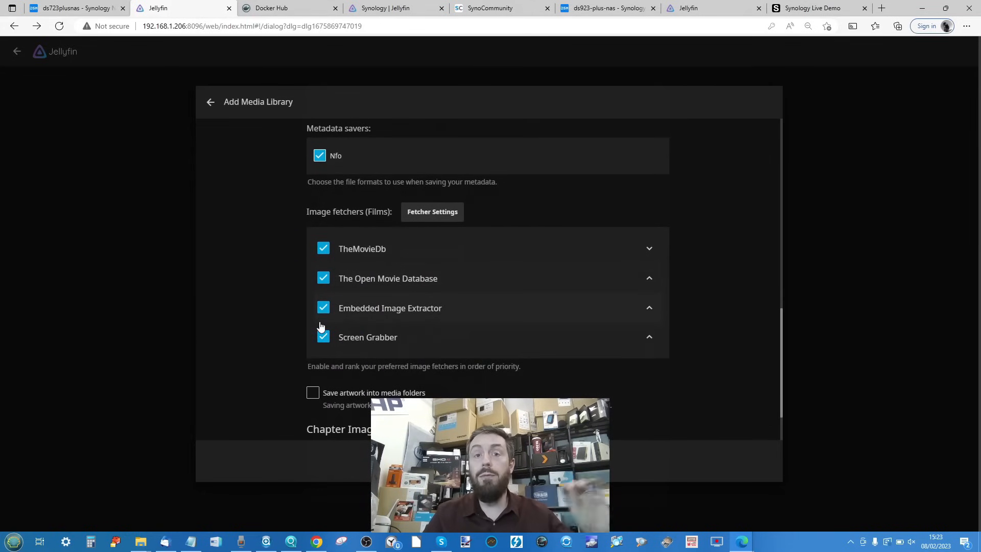
{"action": "scroll", "scroll_direction": "down", "scroll_amount": 3}
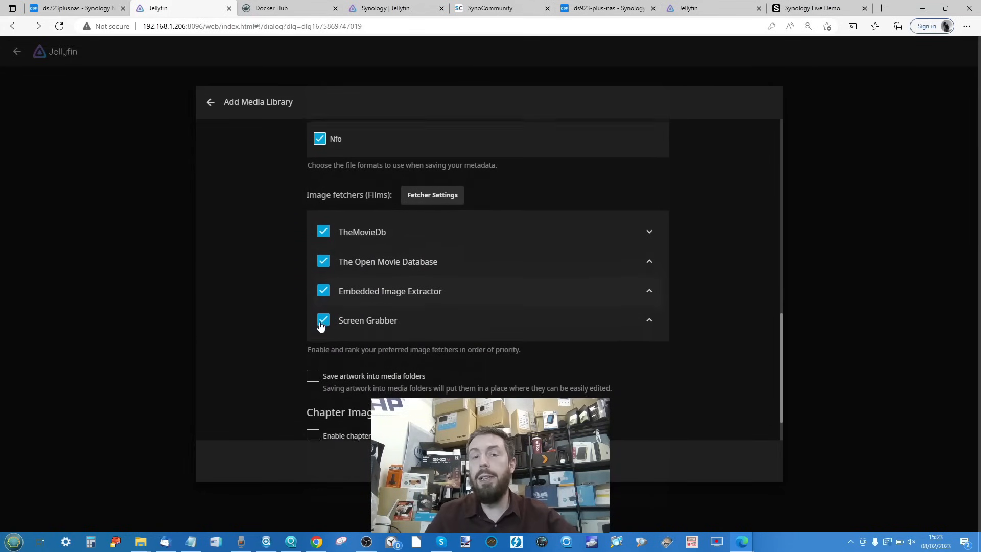
{"action": "scroll", "scroll_direction": "down", "scroll_amount": 3}
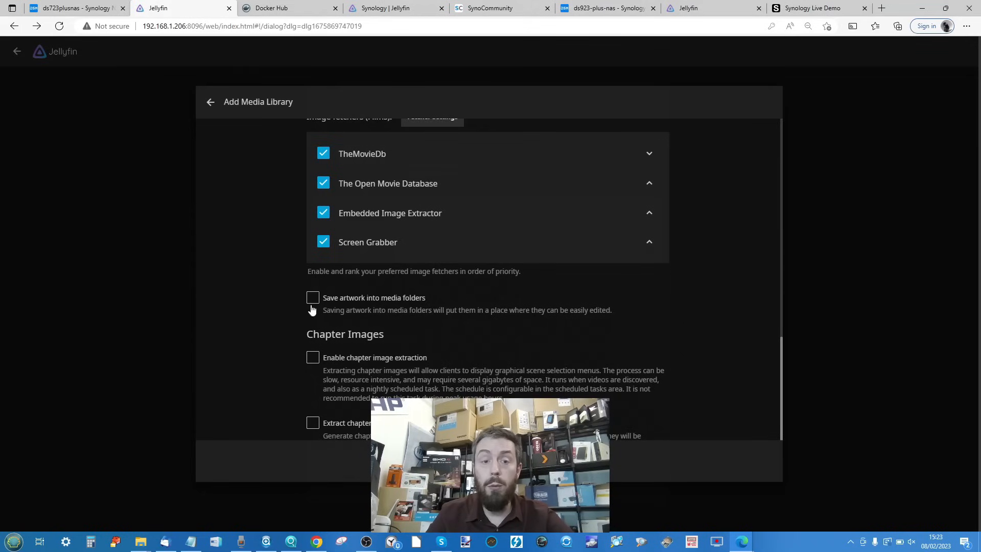
{"action": "left_click", "coordinate": [313, 297]}
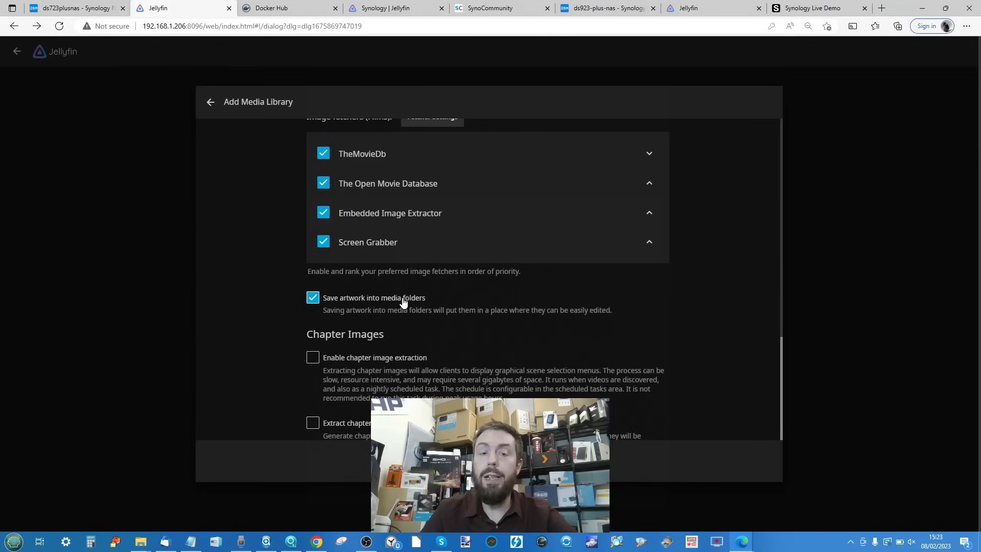
{"action": "scroll", "scroll_direction": "down", "scroll_amount": 3}
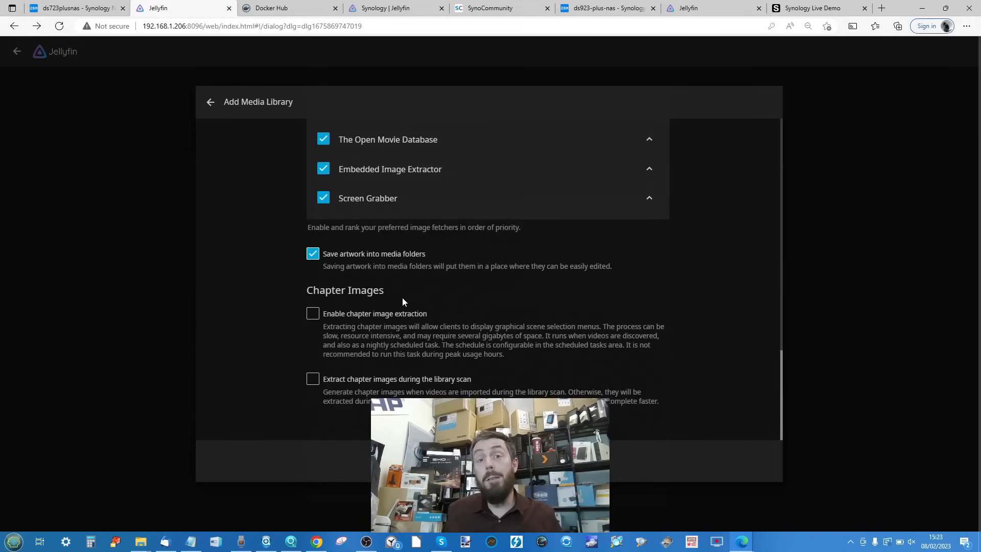
{"action": "scroll", "scroll_direction": "down", "scroll_amount": 3}
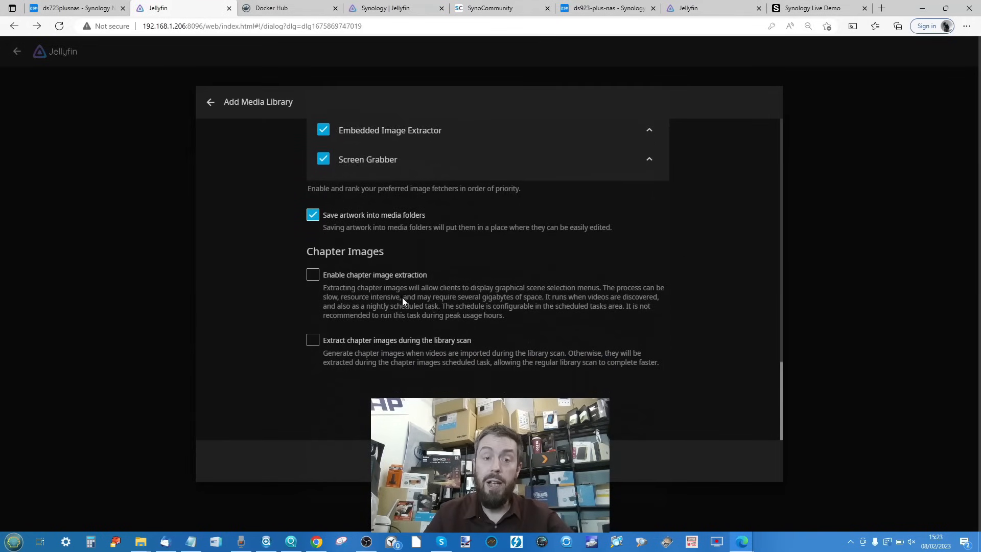
{"action": "scroll", "scroll_direction": "down", "scroll_amount": 3}
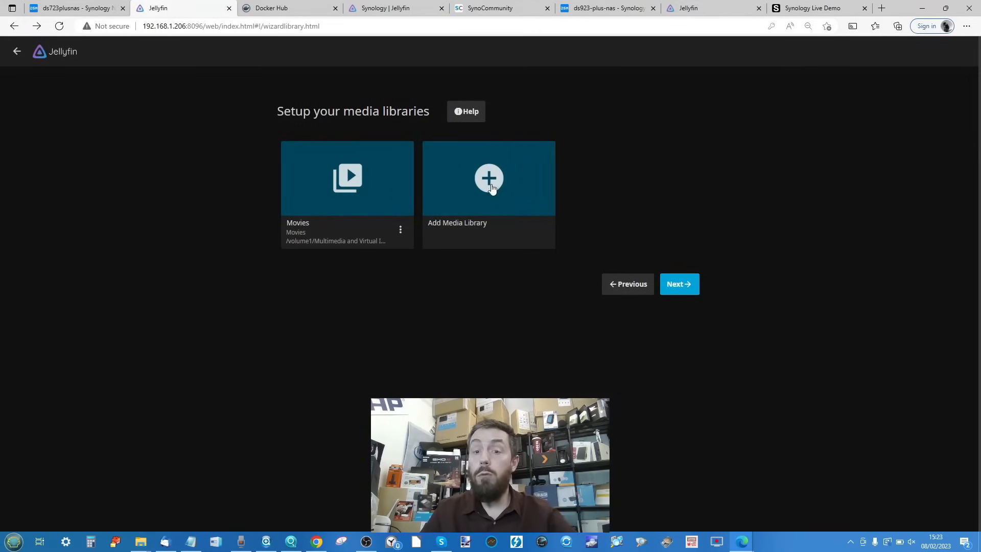
Switch to the other Jellyfin server's home screen with 4K Trailers, Movies, Music and Photos.
{"action": "left_click", "coordinate": [489, 179]}
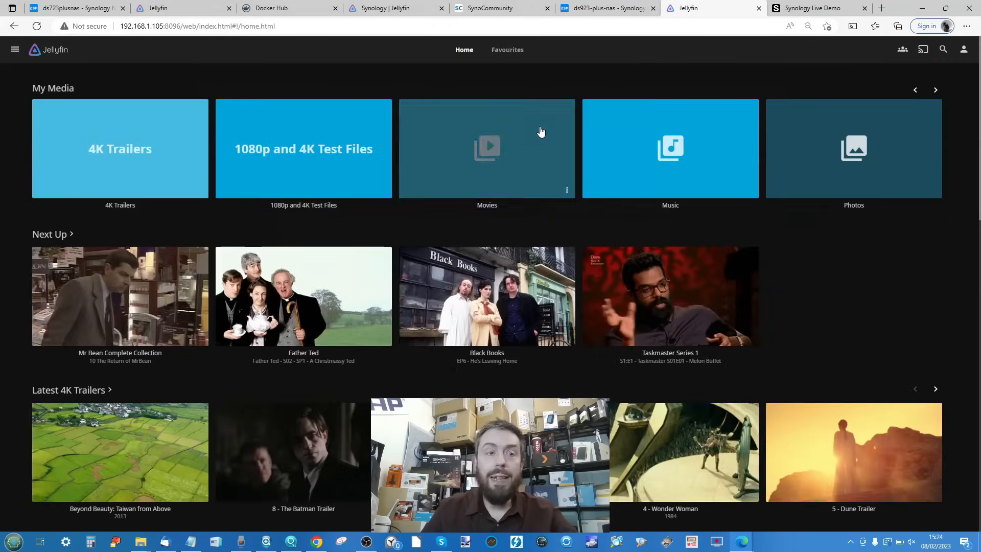
Visit the 4K Trailers library from the navigation menu, then return Home.
{"action": "left_click", "coordinate": [606, 8]}
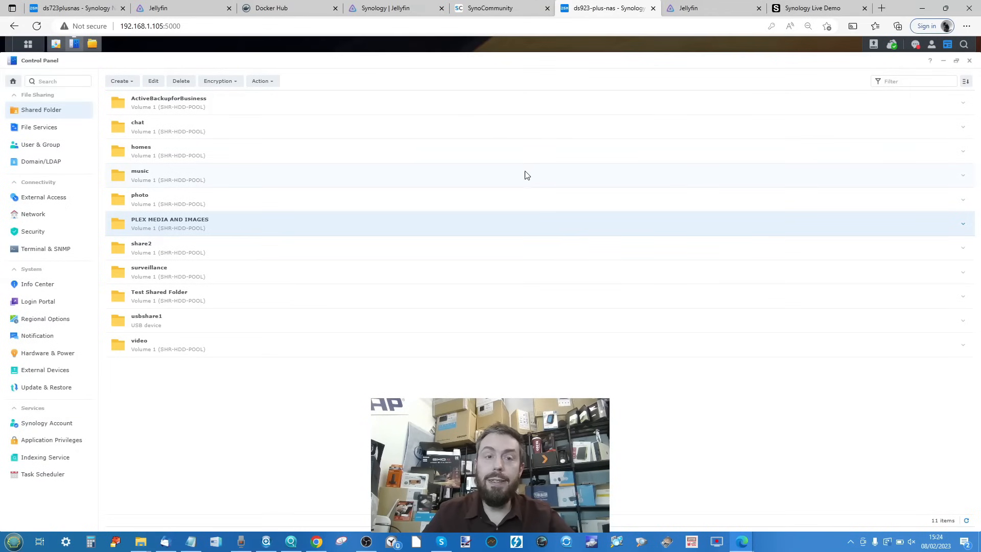
{"action": "left_click", "coordinate": [688, 8]}
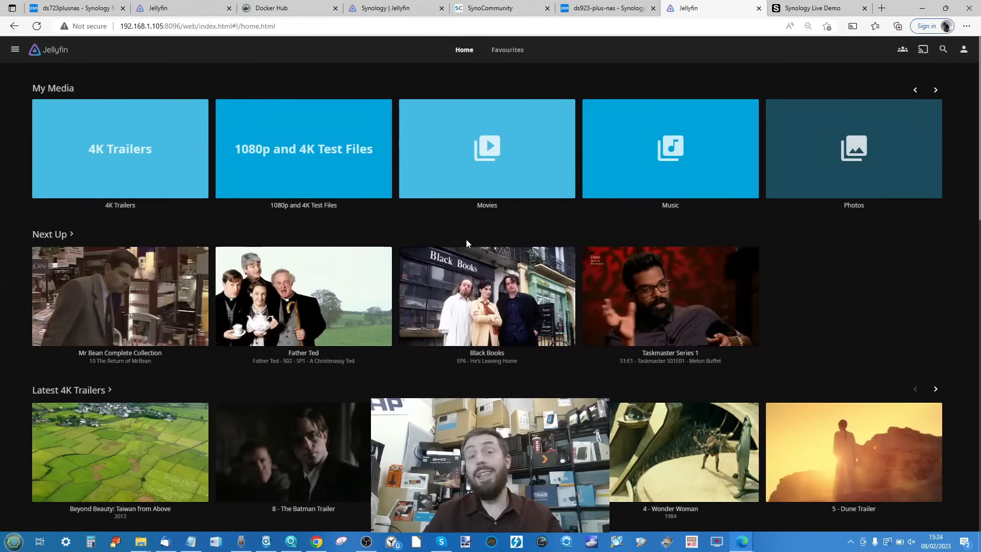
{"action": "mouse_move", "coordinate": [150, 288]}
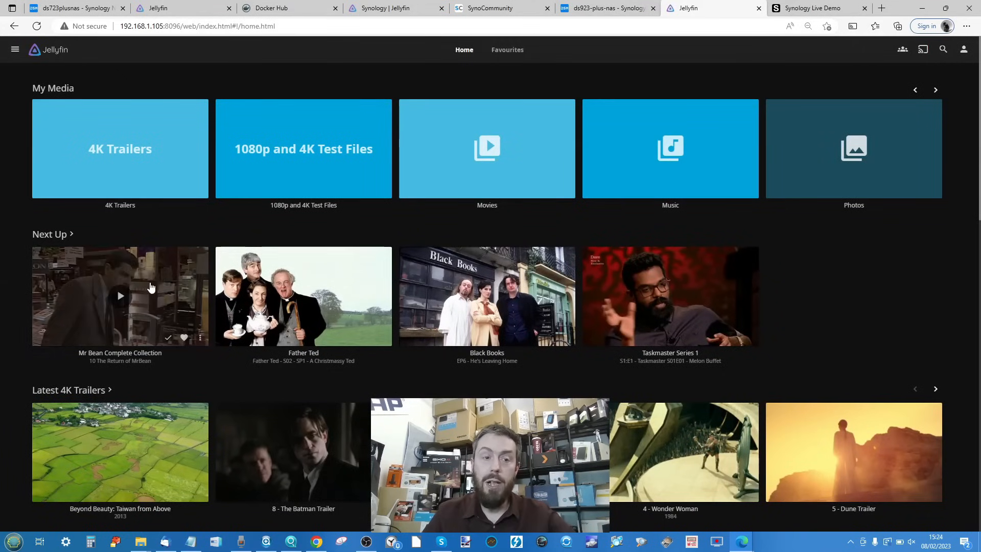
{"action": "left_click", "coordinate": [19, 50]}
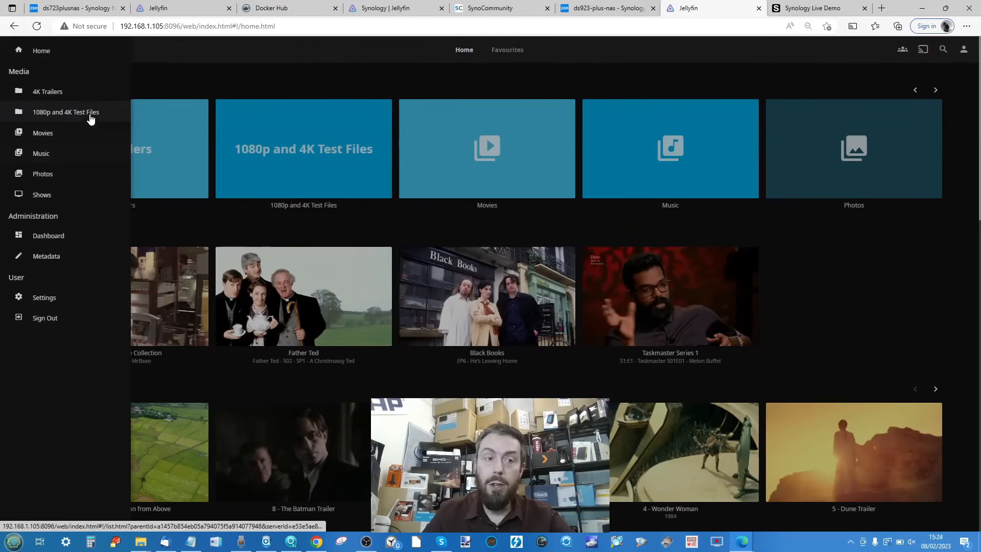
{"action": "mouse_move", "coordinate": [66, 194]}
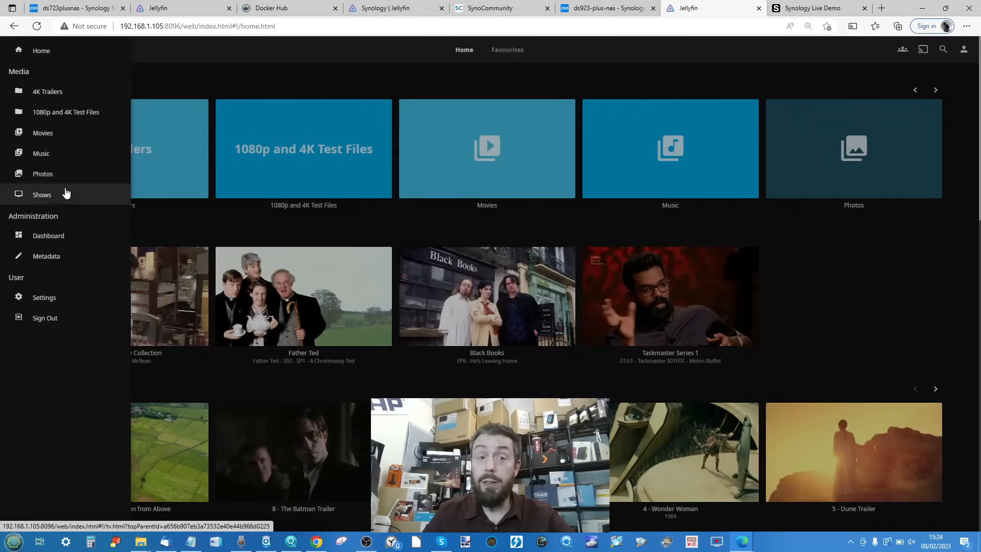
{"action": "left_click", "coordinate": [47, 92]}
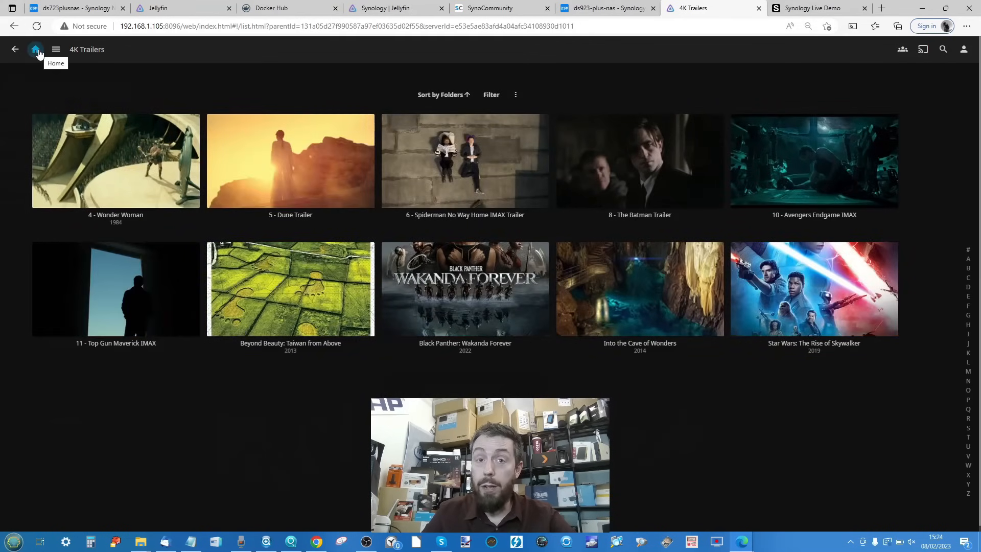
{"action": "left_click", "coordinate": [35, 50]}
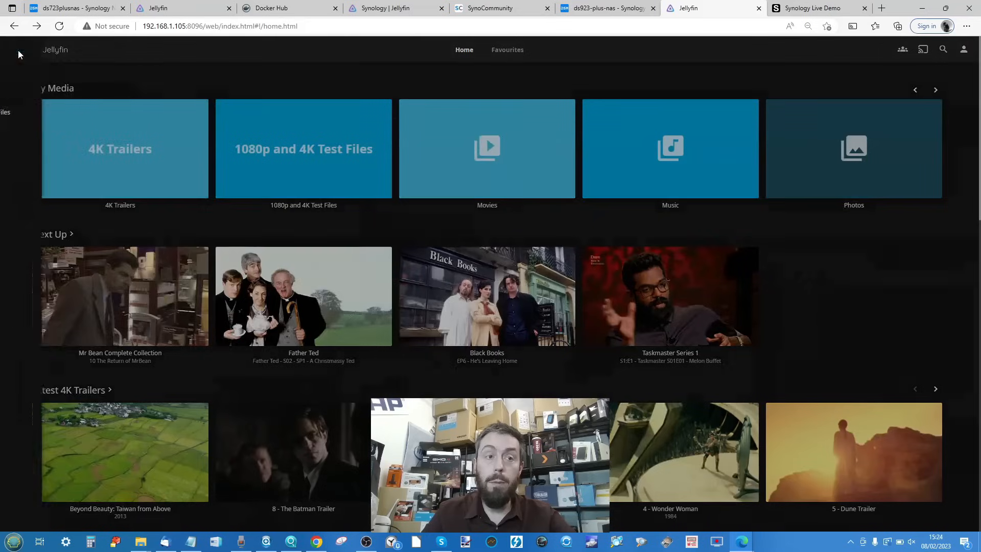
Open the Music library, listing albums like The Best Hit Singles and Tomb Raider OST.
{"action": "left_click", "coordinate": [854, 148]}
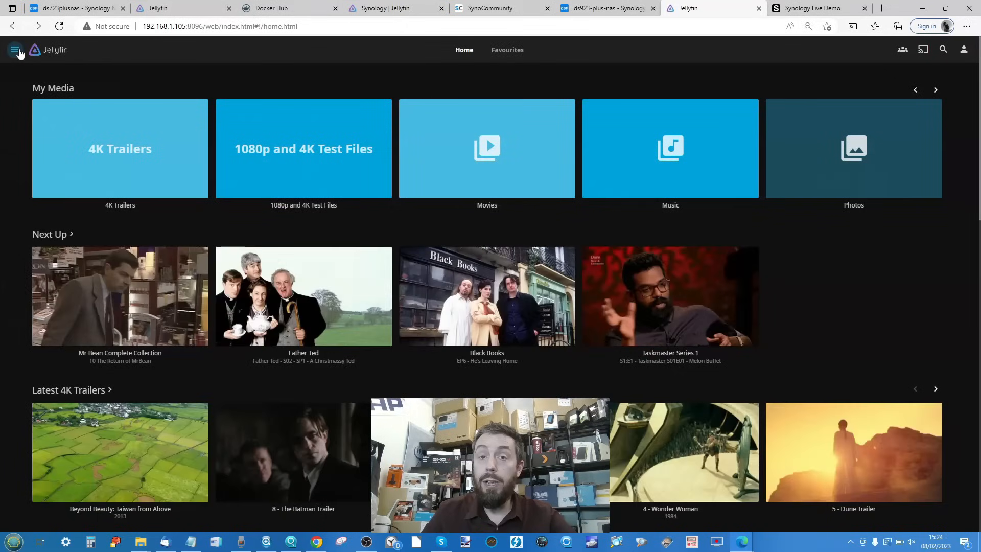
{"action": "left_click", "coordinate": [17, 49]}
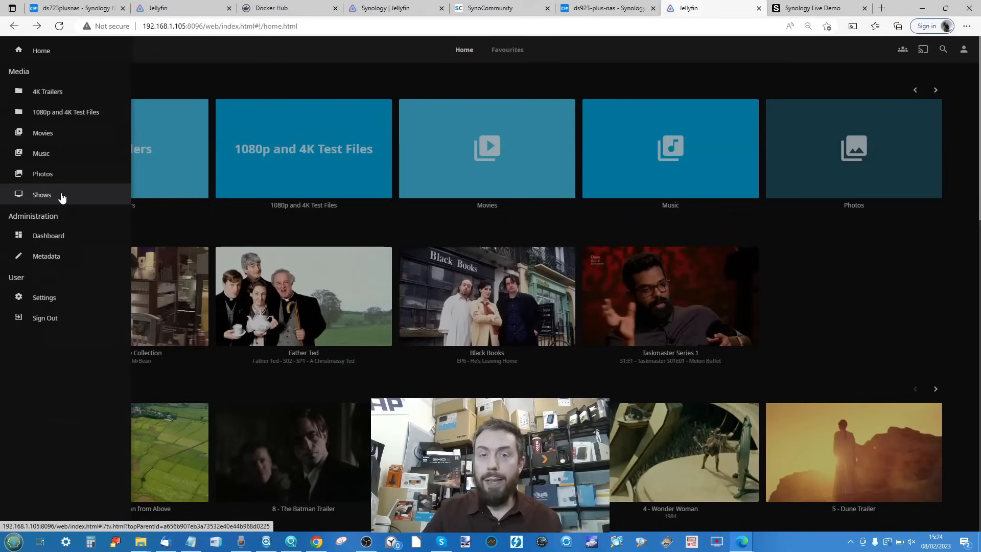
{"action": "mouse_move", "coordinate": [40, 188]}
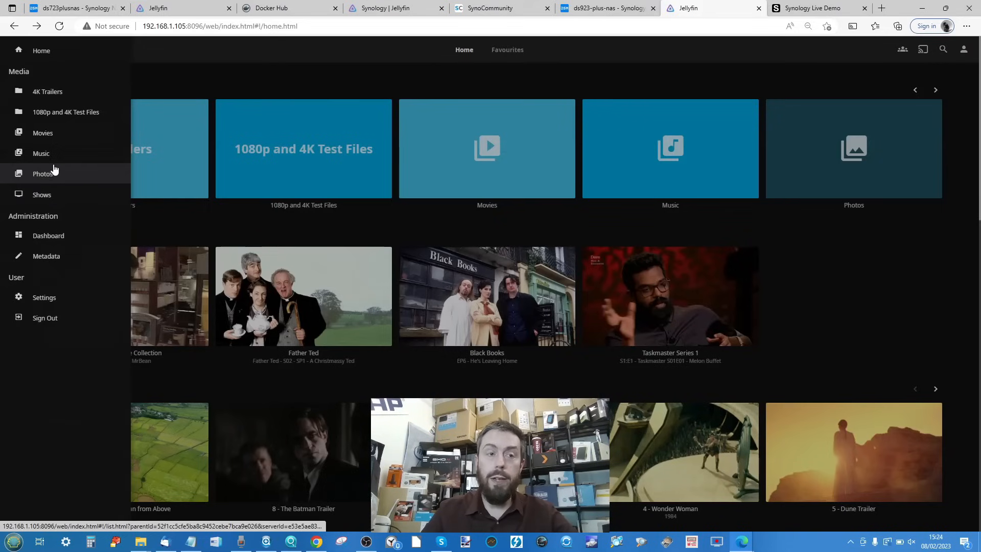
{"action": "left_click", "coordinate": [41, 153]}
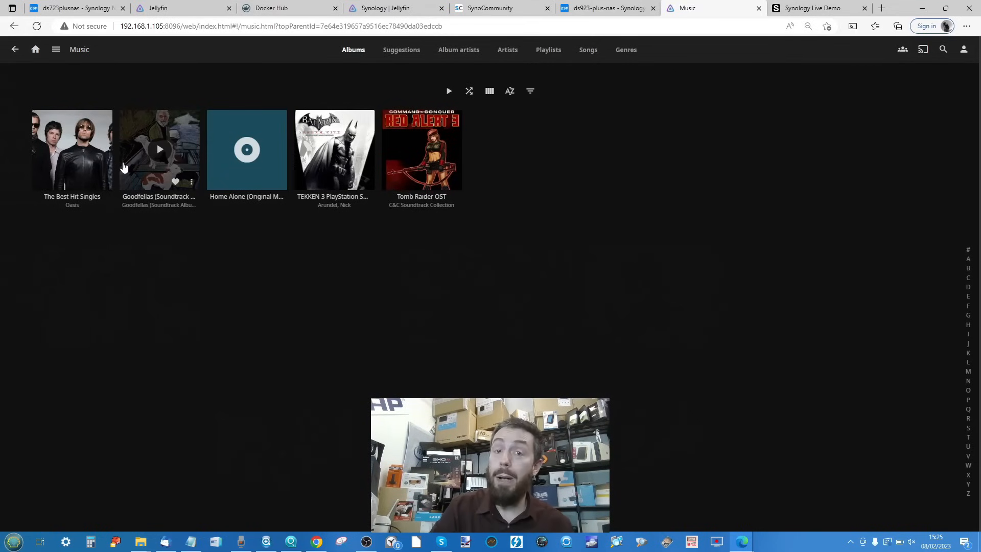
Switch to the SynoCommunity tab and scroll toward its Easy Install section.
{"action": "left_click", "coordinate": [489, 8]}
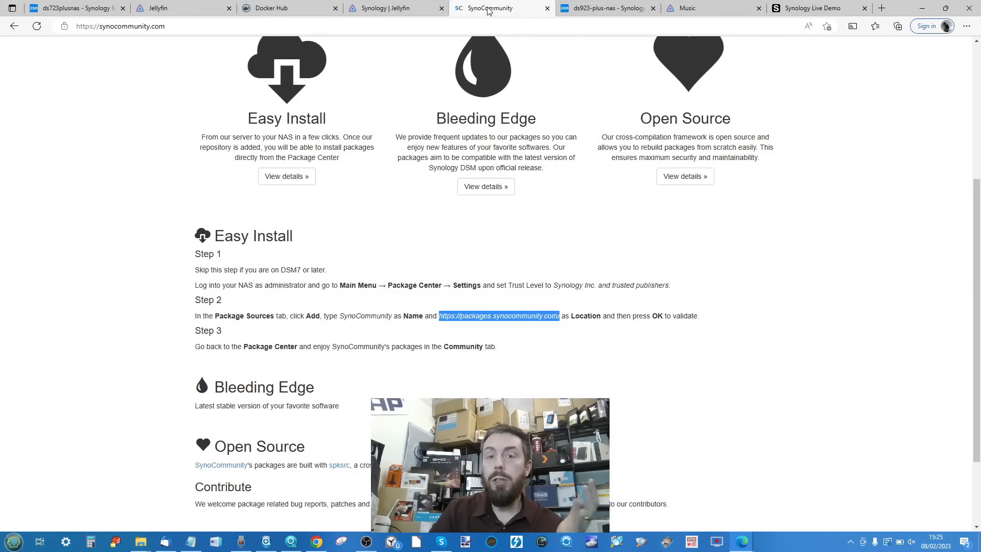
{"action": "scroll", "scroll_direction": "up", "scroll_amount": 3}
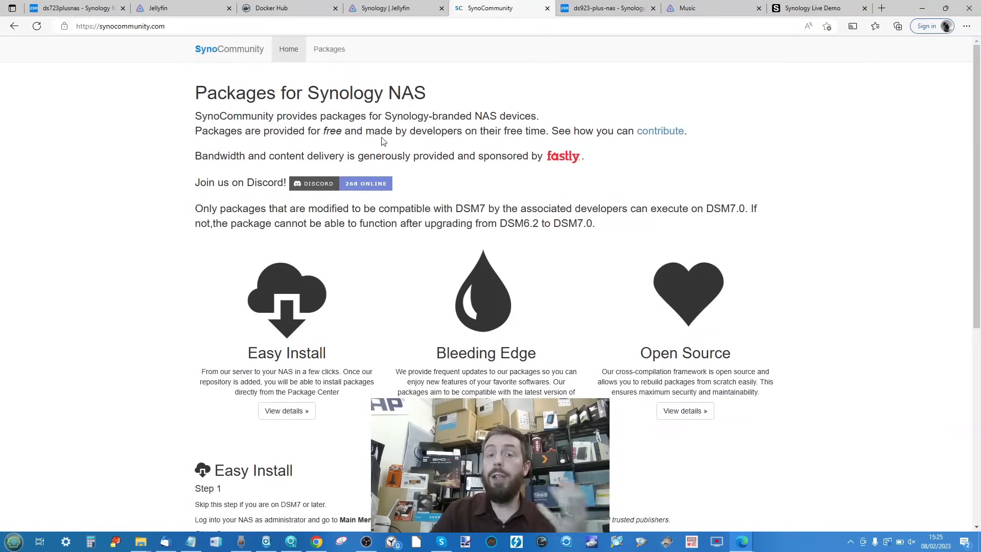
{"action": "scroll", "scroll_direction": "down", "scroll_amount": 3}
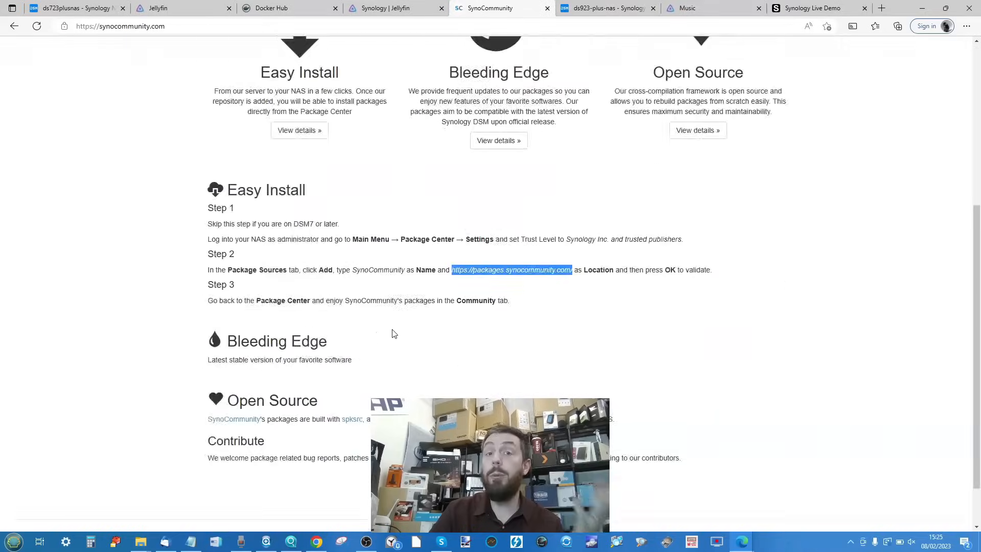
{"action": "scroll", "scroll_direction": "down", "scroll_amount": 3}
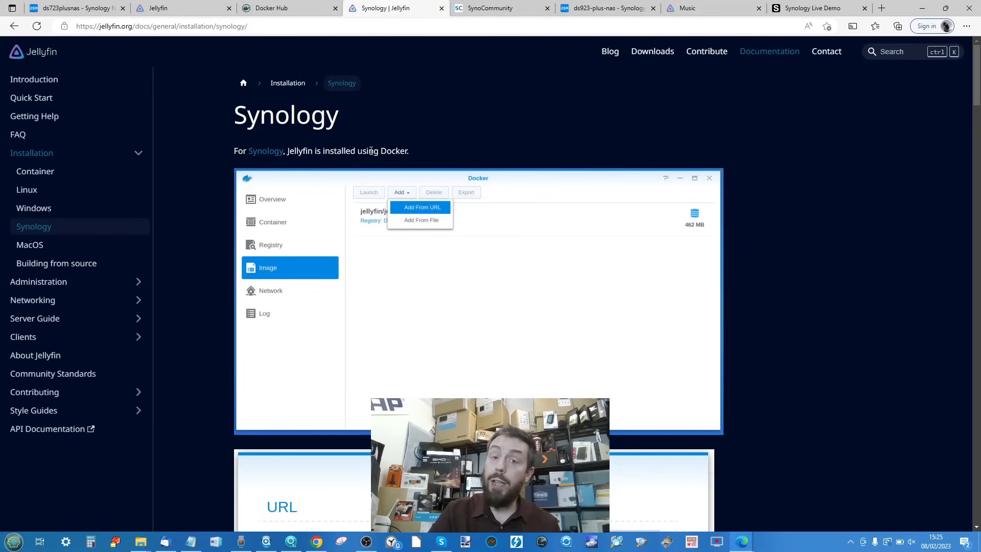
Scroll through the Synology guide's Docker container General Settings screenshots.
{"action": "scroll", "scroll_direction": "down", "scroll_amount": 3}
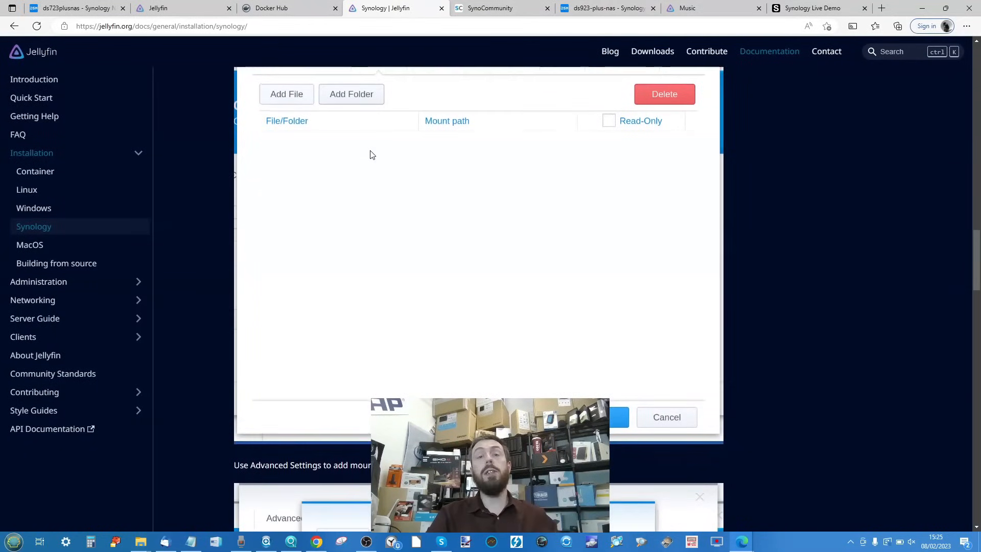
{"action": "scroll", "scroll_direction": "up", "scroll_amount": 3}
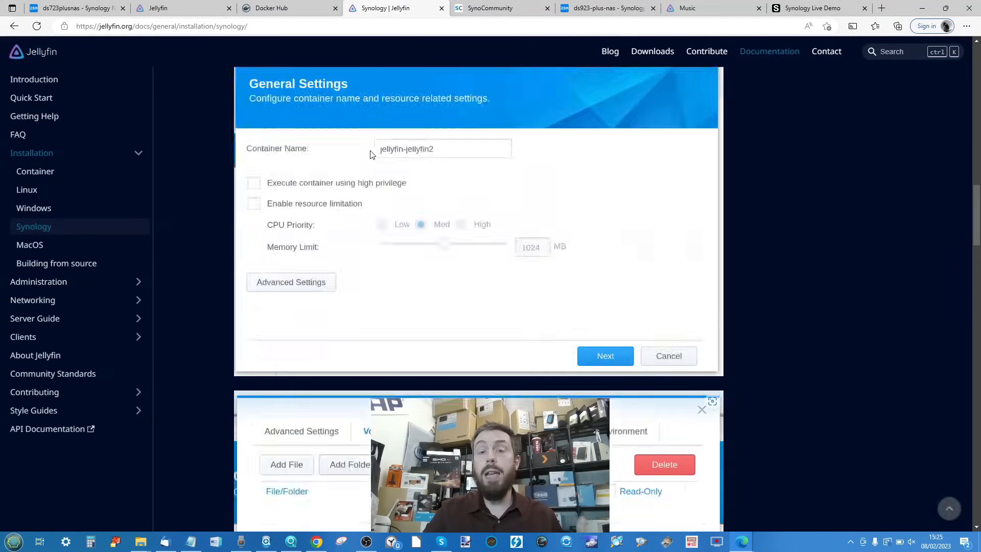